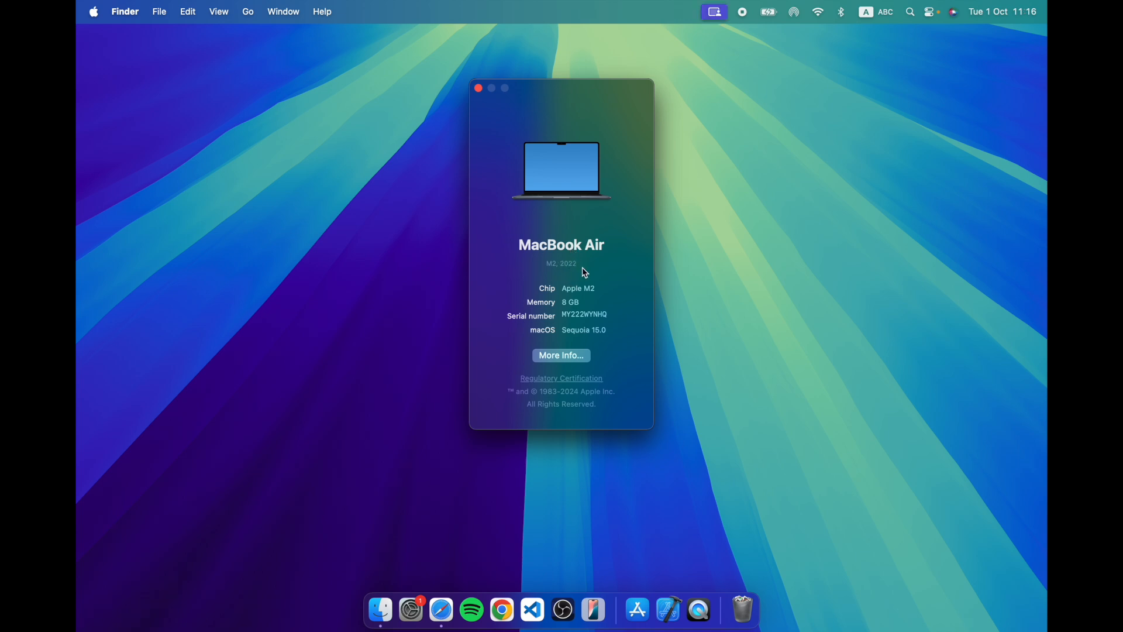
mouse_move(572, 270)
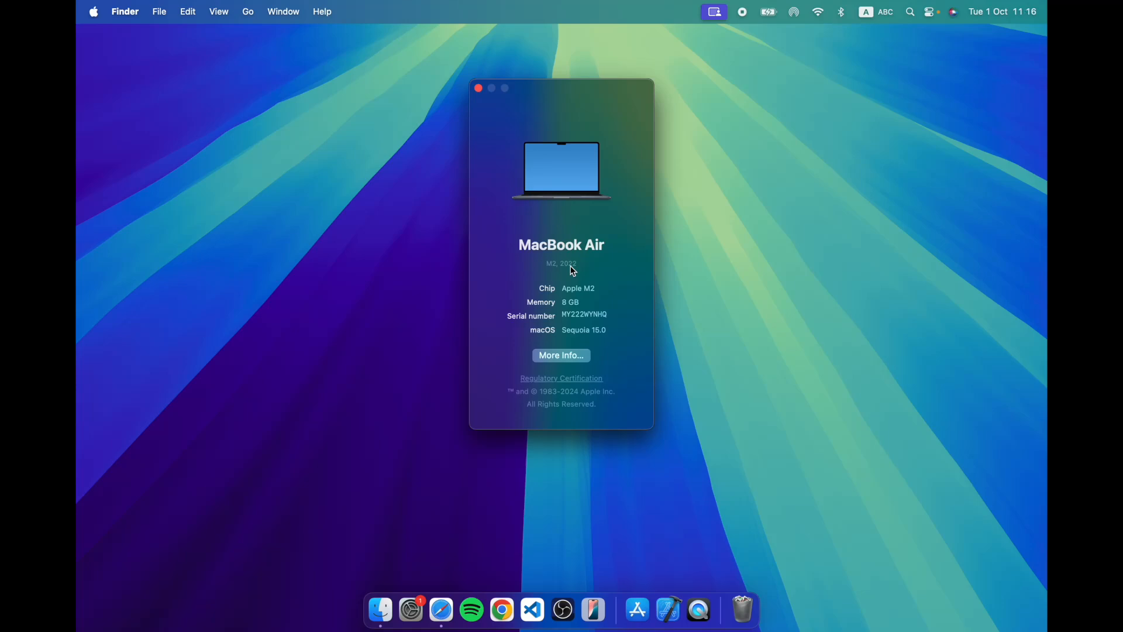
mouse_move(596, 374)
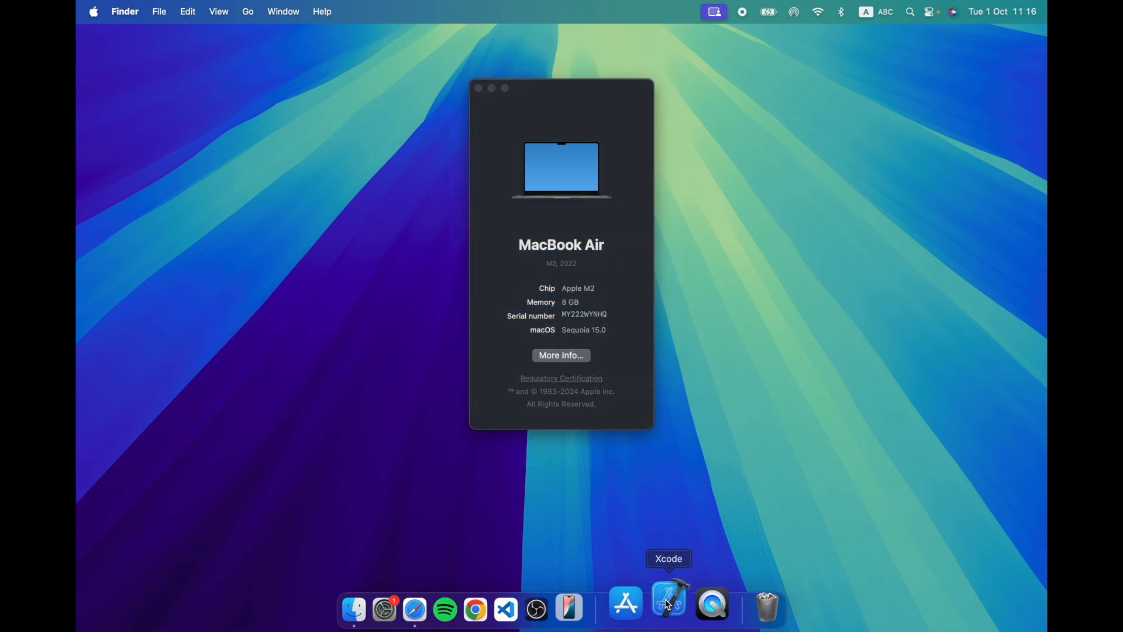
Launch Xcode 16.0 from the Dock to show its Welcome window of recent projects.
left_click(668, 608)
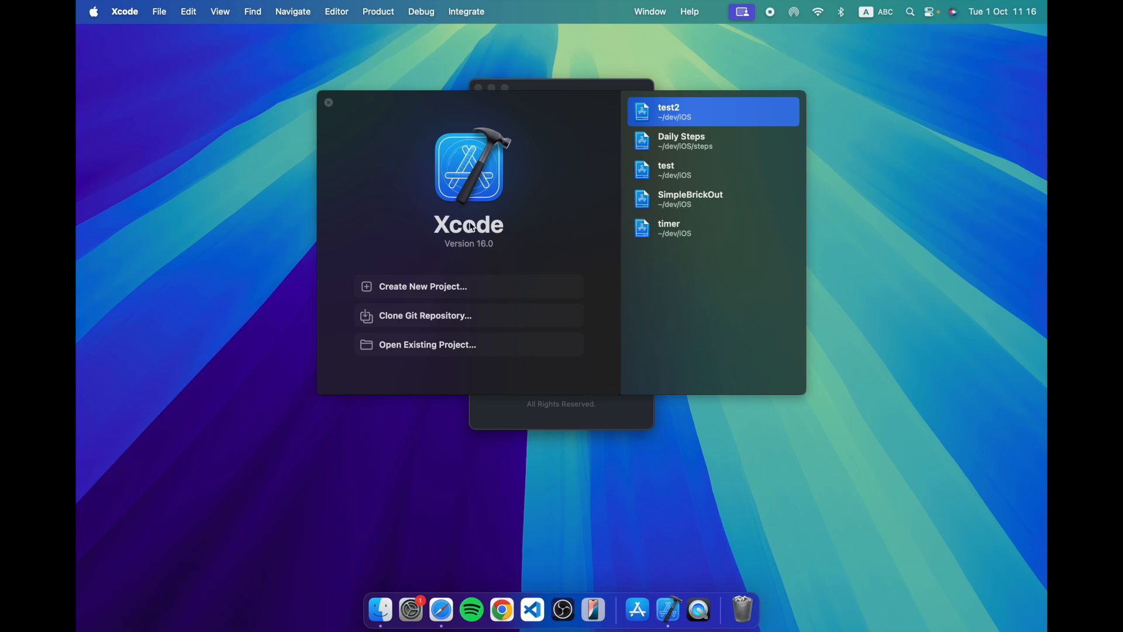
mouse_move(481, 250)
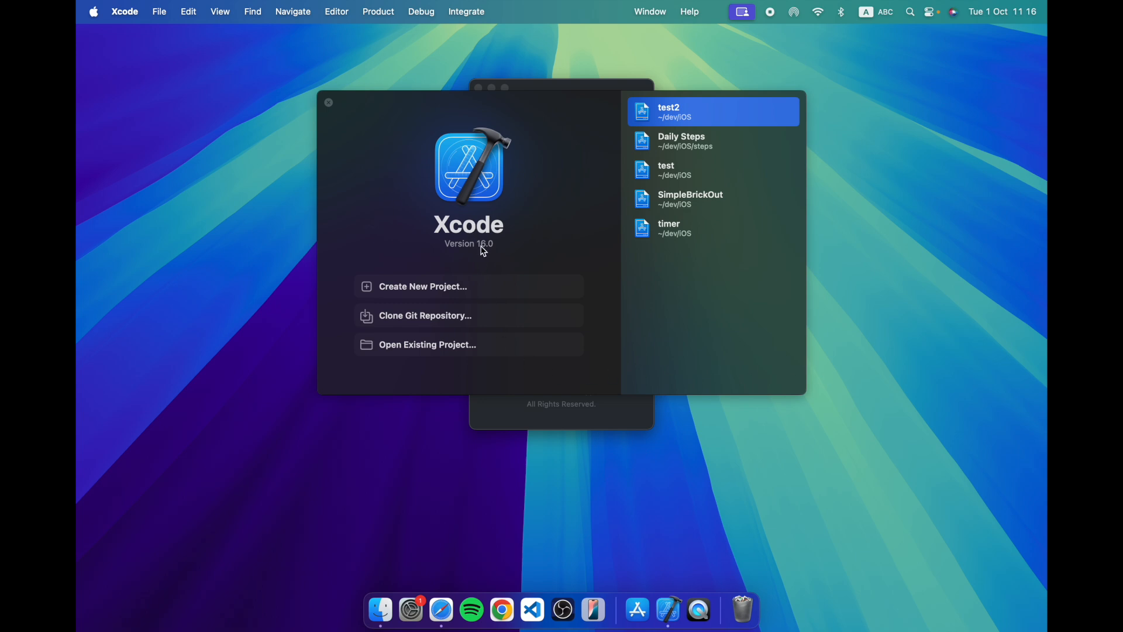
mouse_move(500, 252)
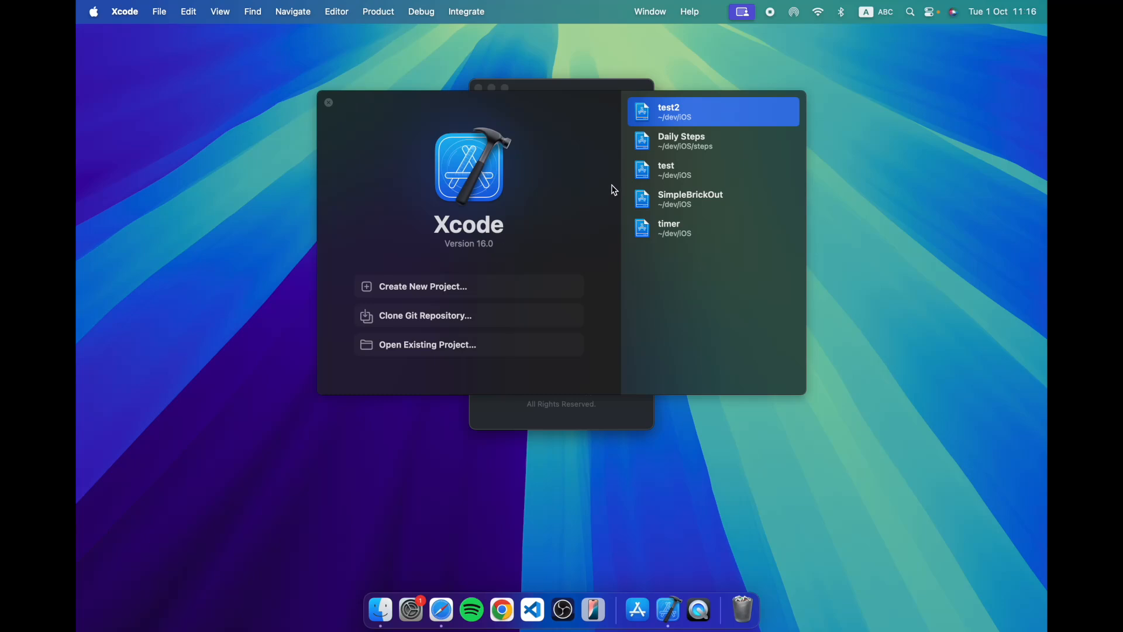
mouse_move(422, 295)
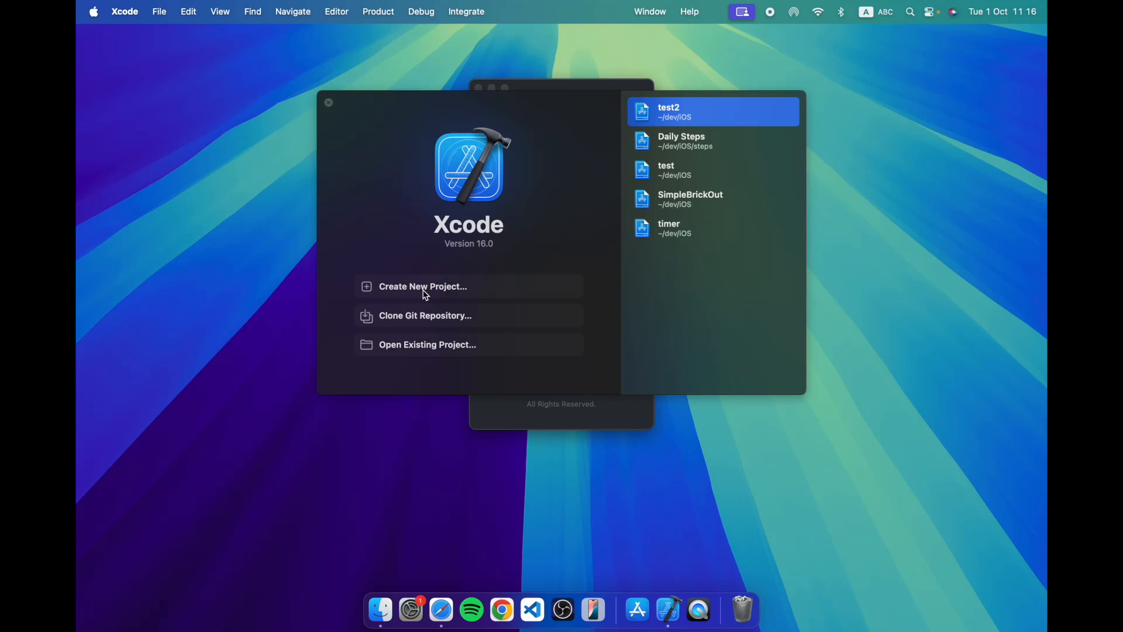
Create a new iOS App project with product name test3, saved in the iOS folder.
left_click(422, 286)
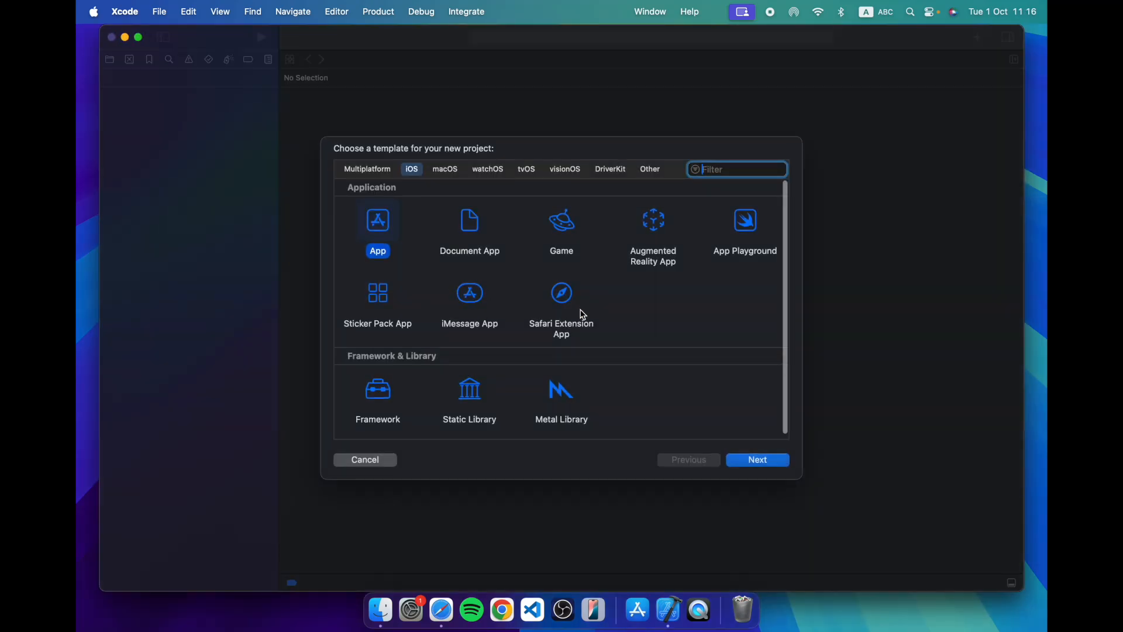
left_click(756, 459)
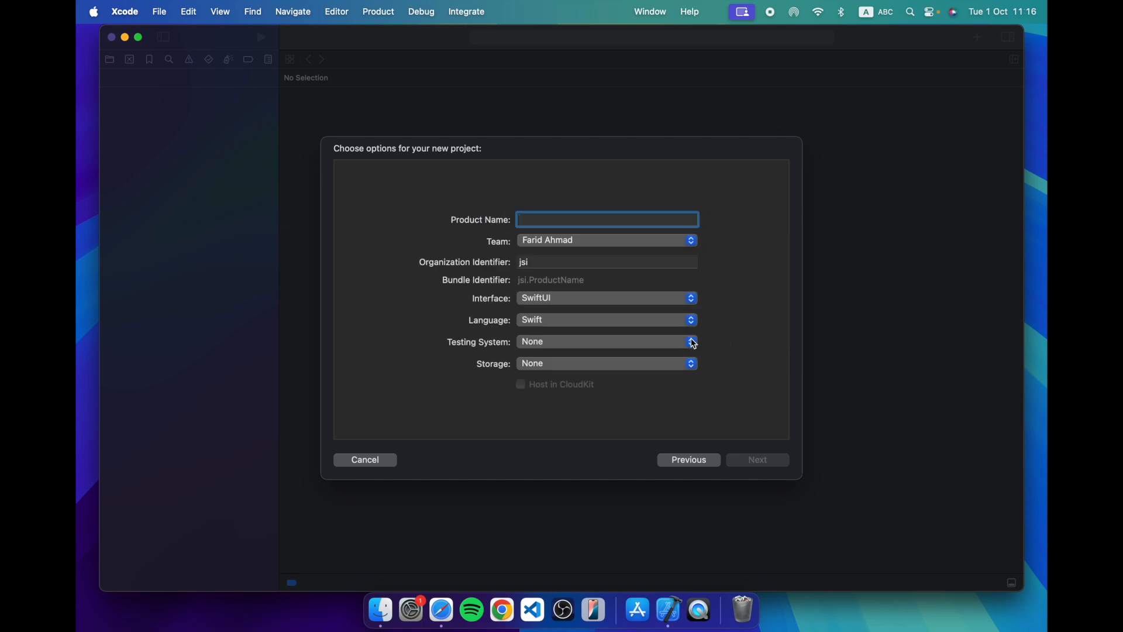
type("test3")
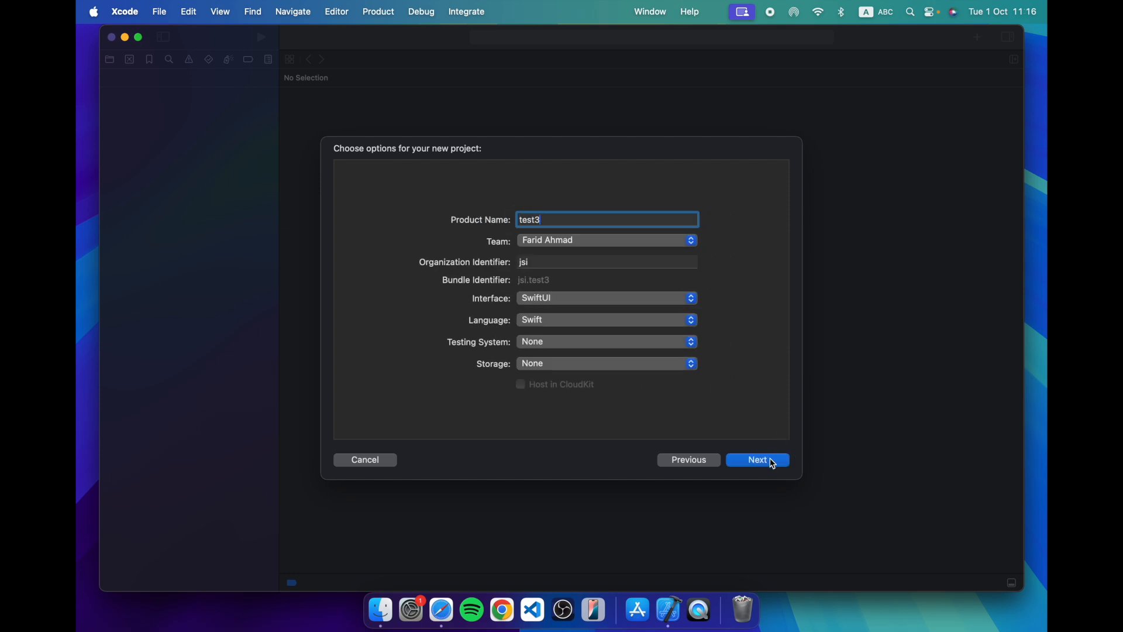
left_click(757, 459)
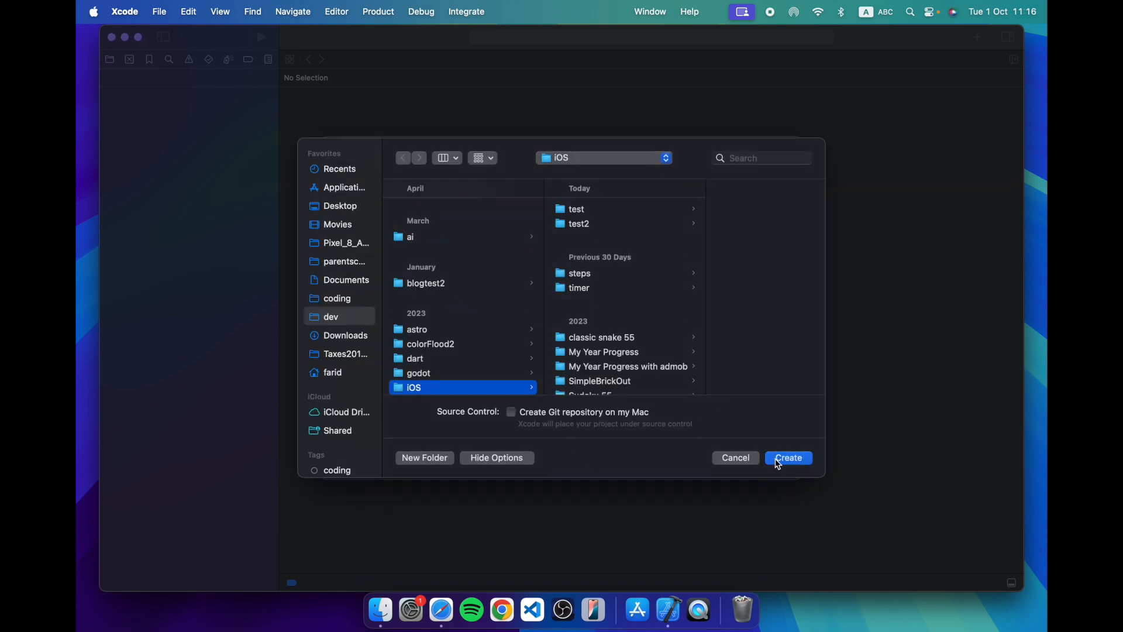
left_click(787, 457)
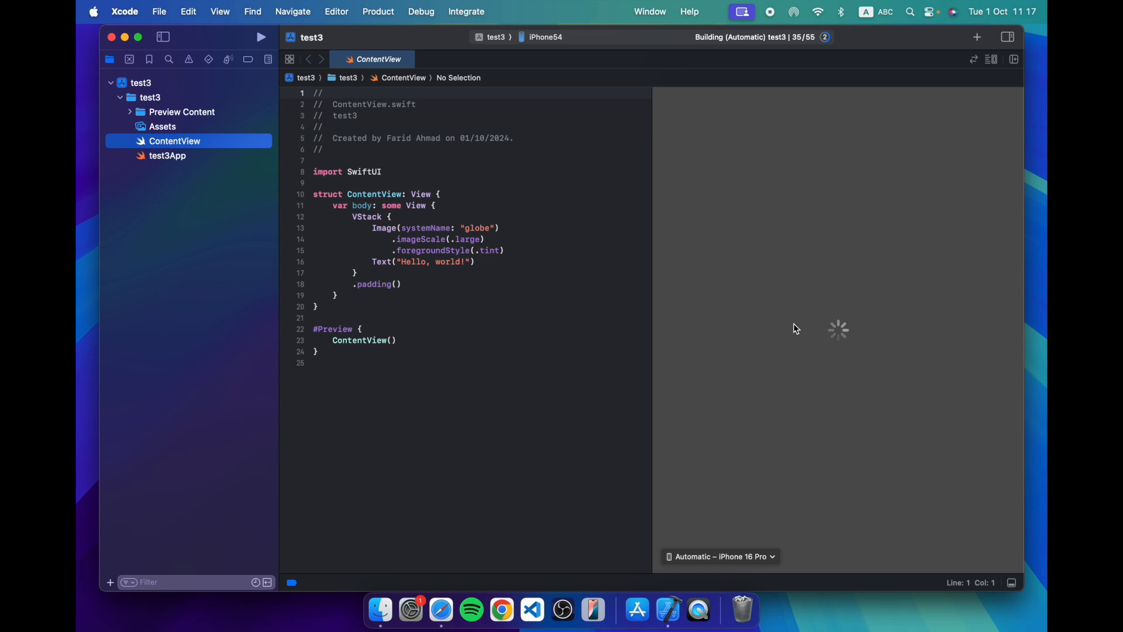
mouse_move(591, 370)
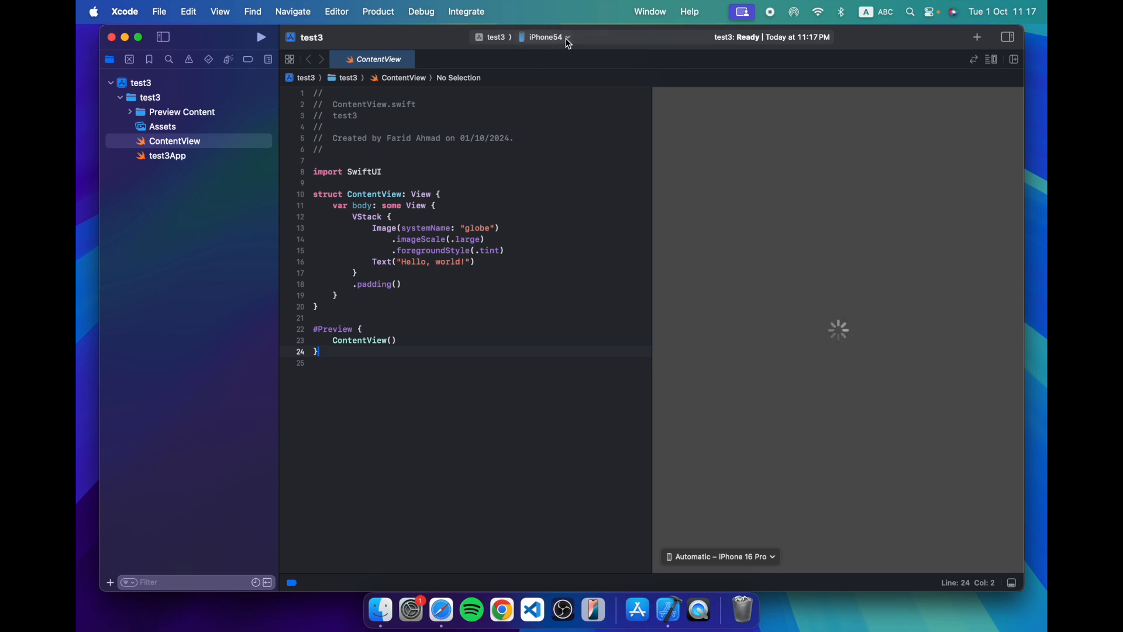
Choose iPhone 16 Pro under iOS Simulators as the run destination.
left_click(545, 36)
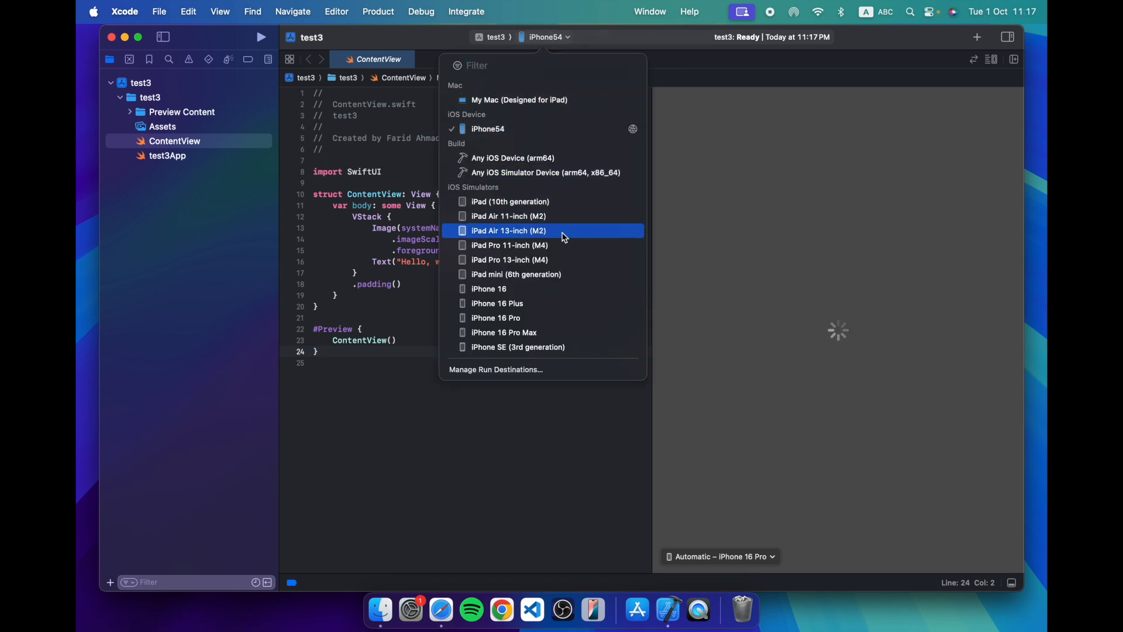
mouse_move(509, 317)
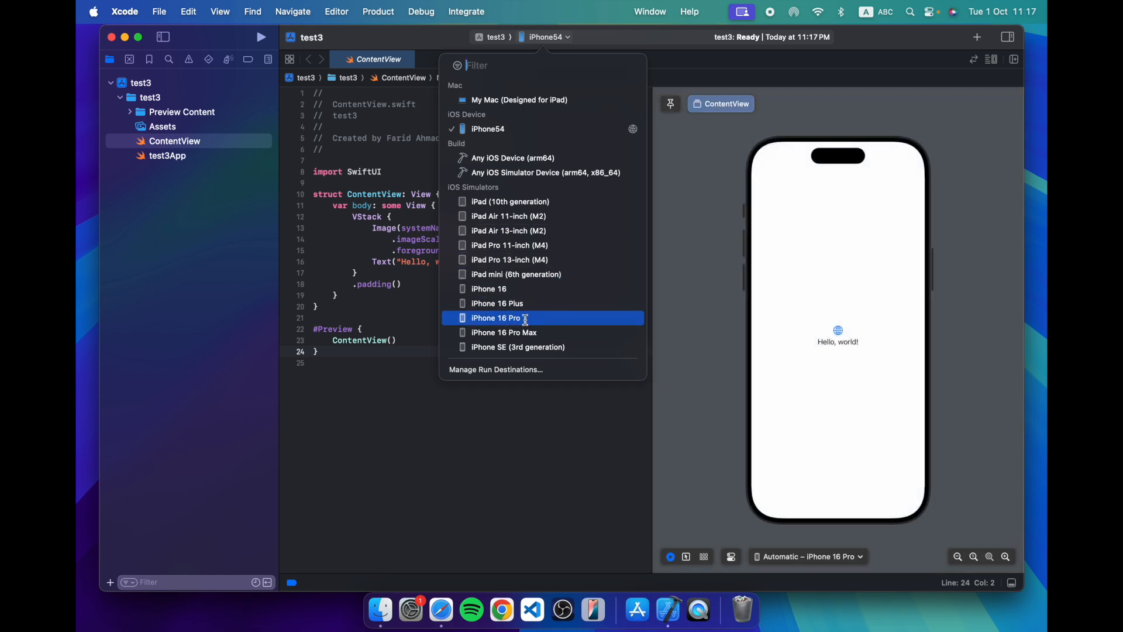
left_click(497, 317)
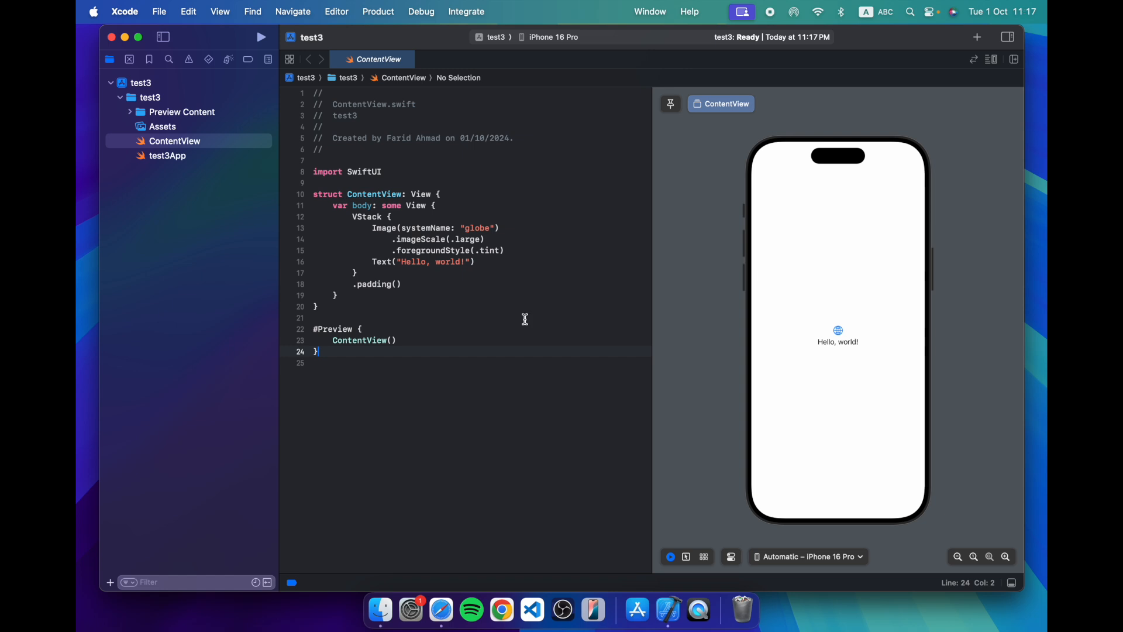
mouse_move(705, 295)
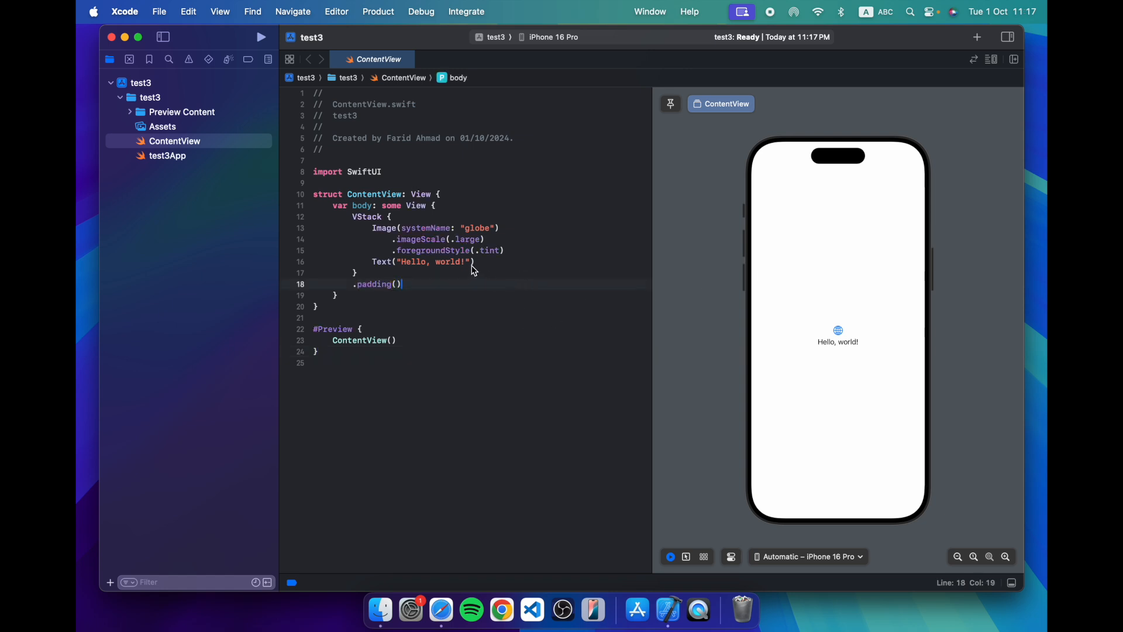
Append 'hahaahaha' to the greeting and add .font(.largeTitle) and .foregroundStyle(.tint) modifiers.
left_click(464, 261)
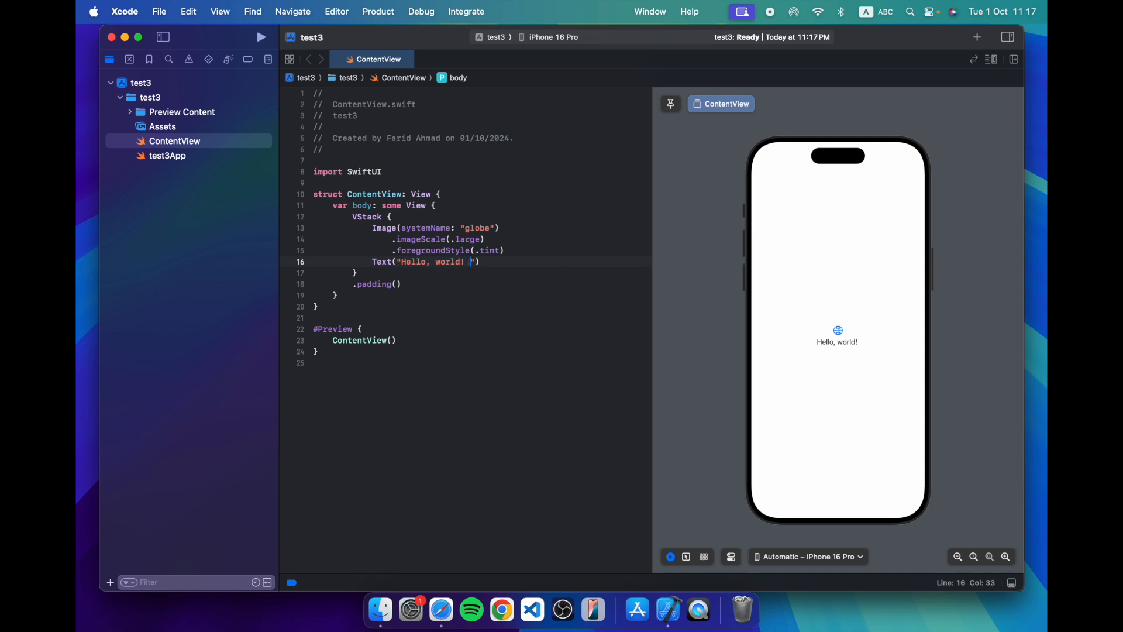
type("hahaahah")
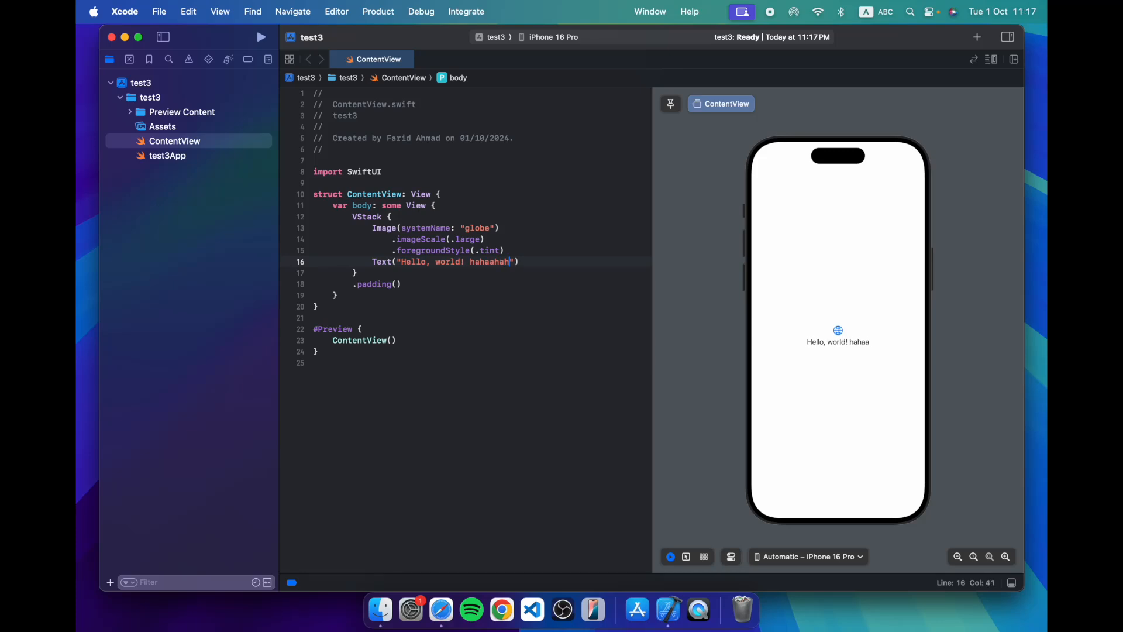
type("a")
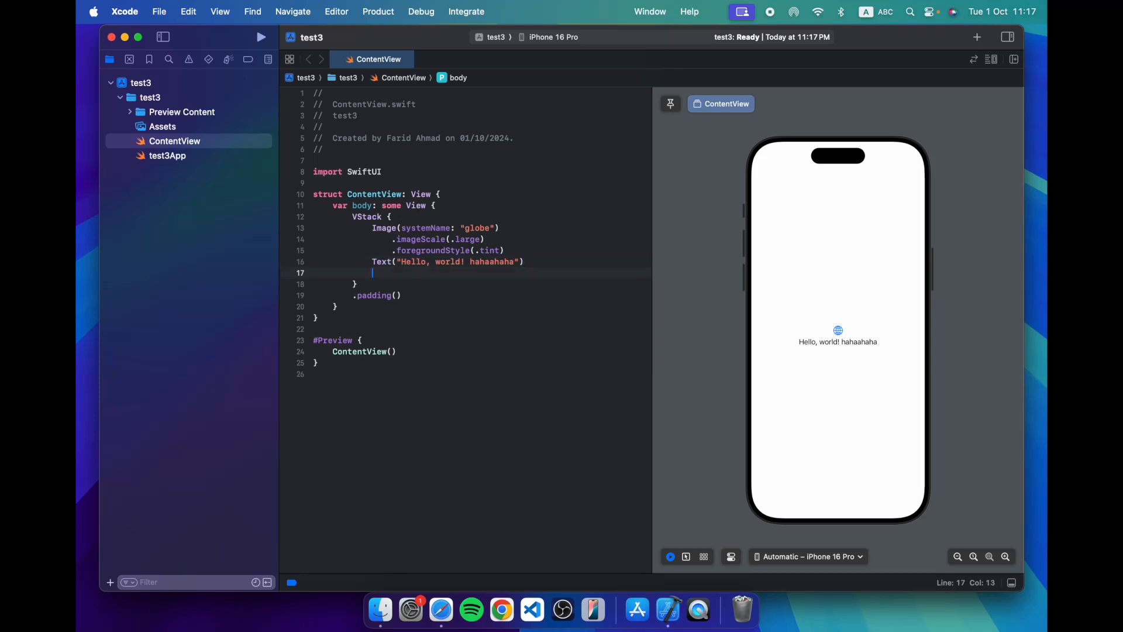
type(".font(.largeTitle")
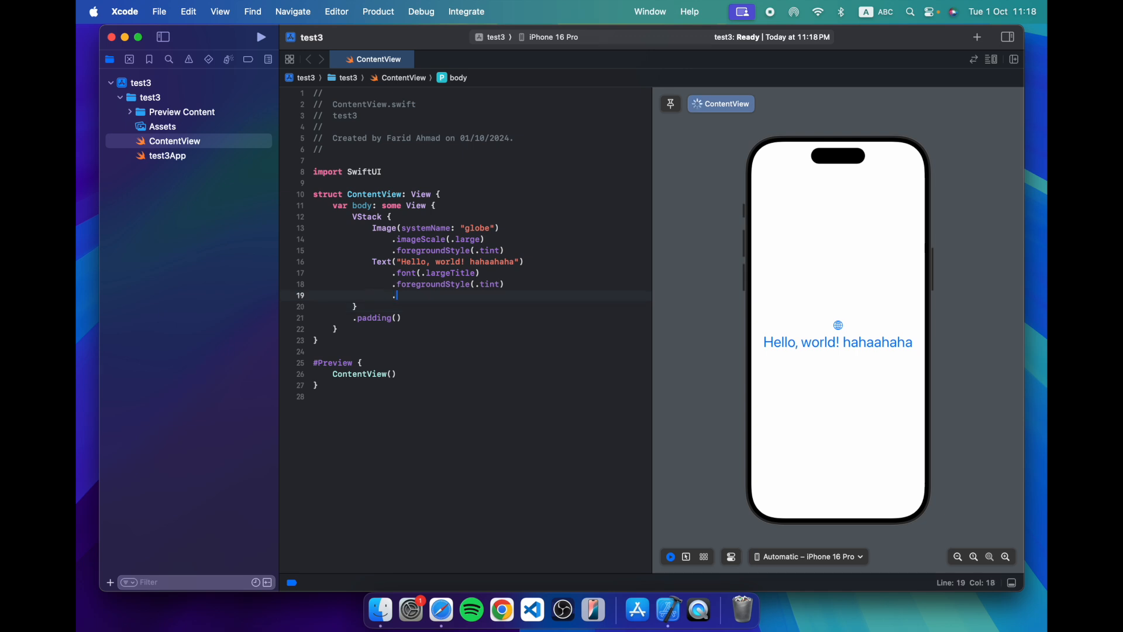
Try .foregroundStyle(.secondary), a red colour and .padding() modifiers, then delete those extra lines.
type(".foregroundStyle(.secondary)")
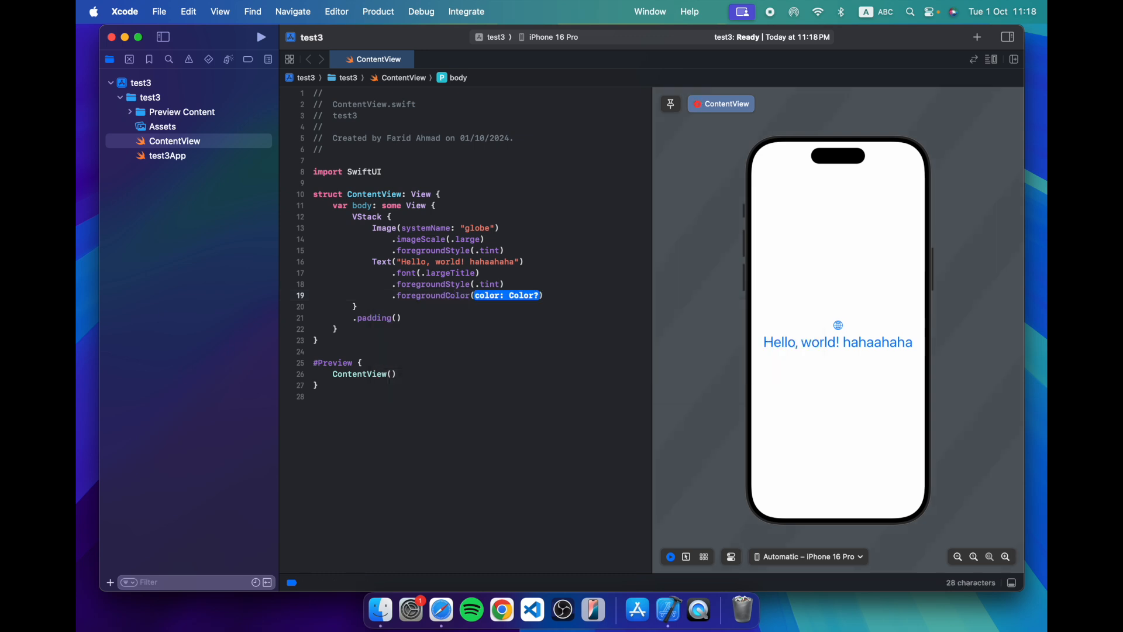
type(".red")
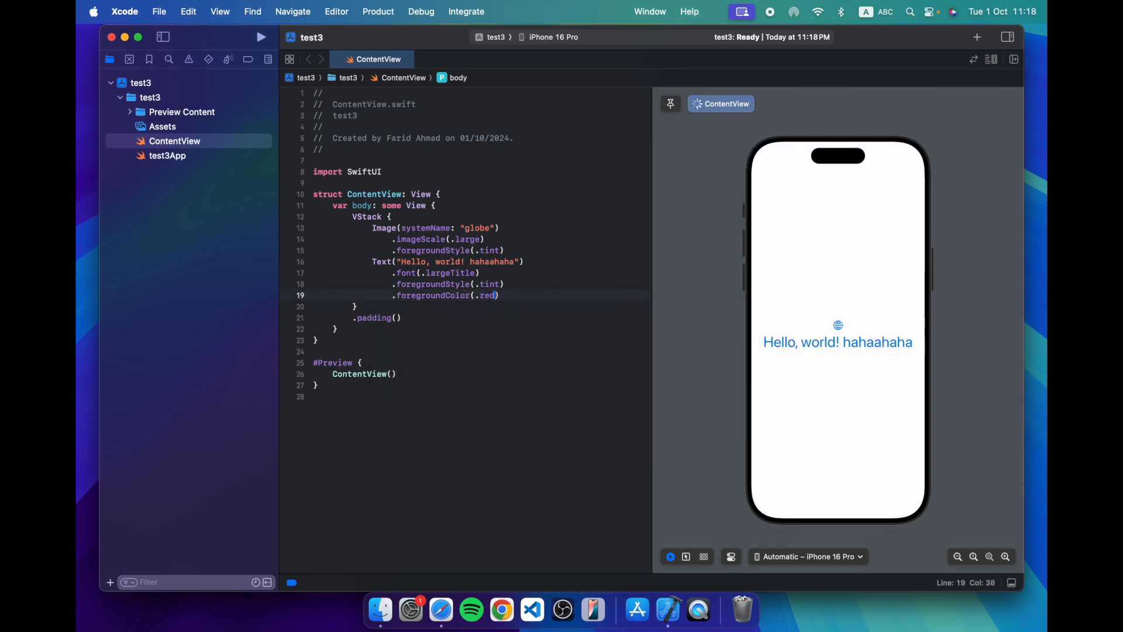
key("return")
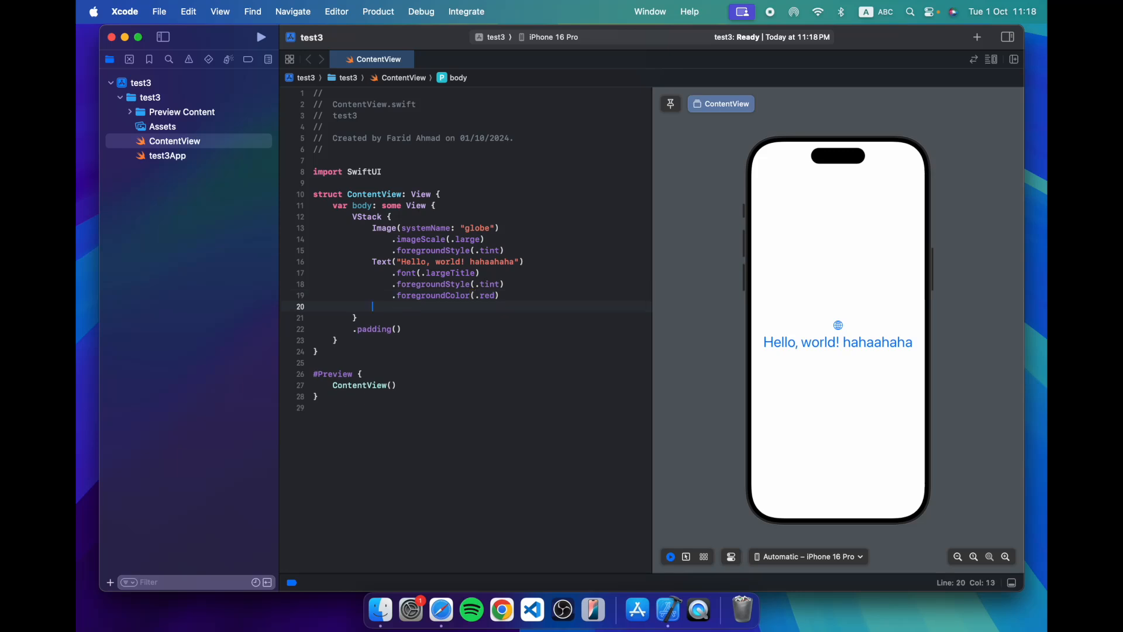
type(".padding()")
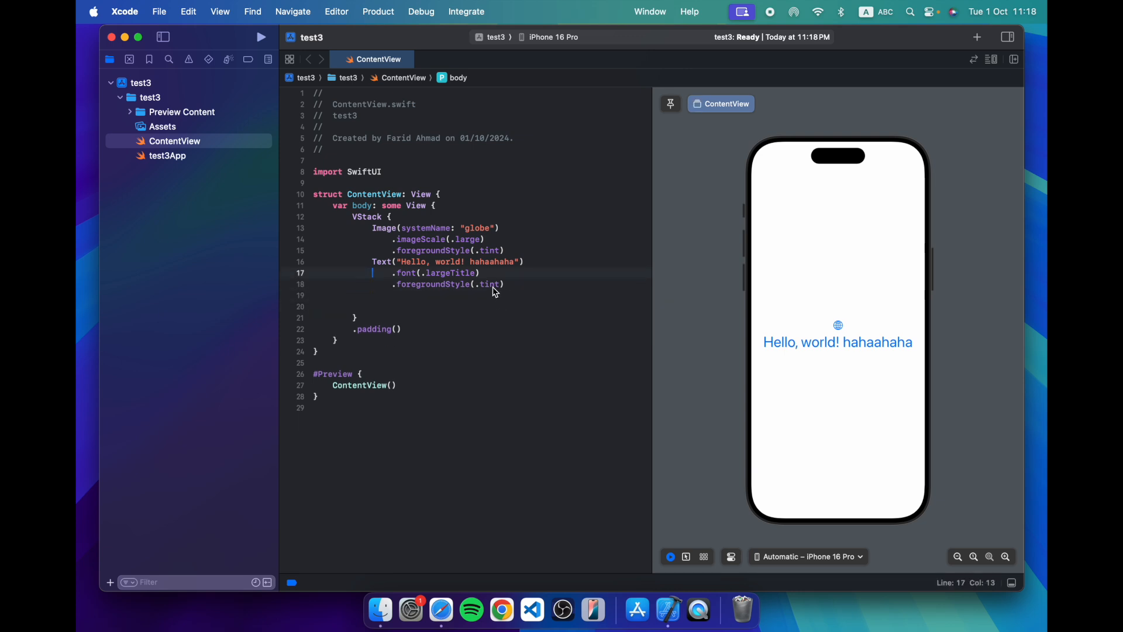
Delete ' hahaahaha' from line 16 so the Text reads 'Hello, world!'.
key("backspace")
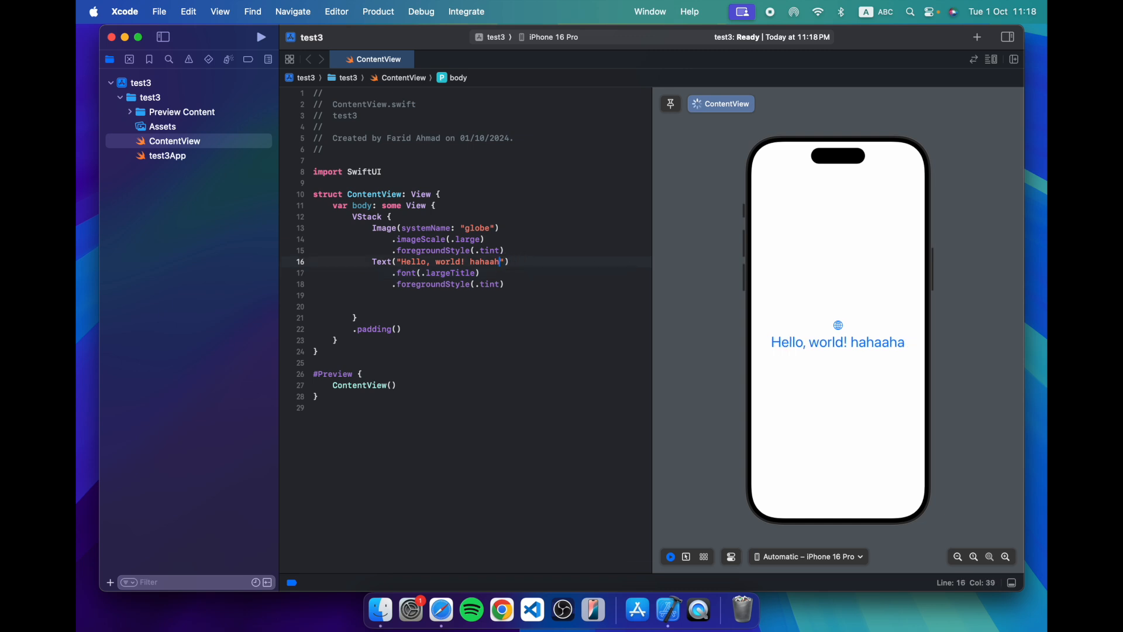
key("BackSpace")
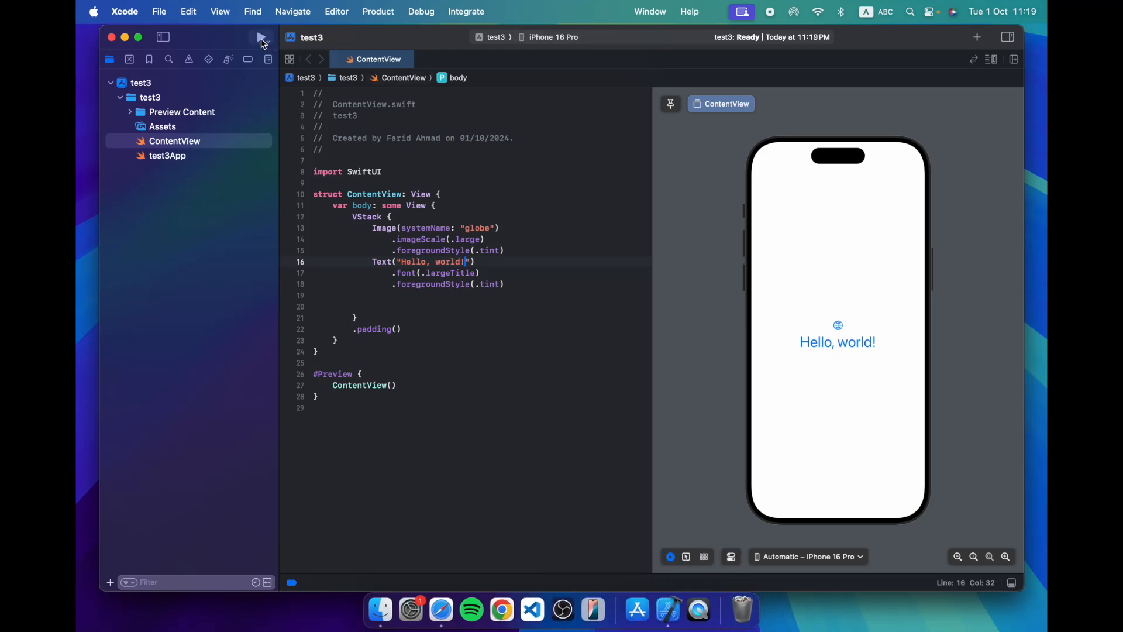
Run test3 on the iPhone 16 Pro simulator.
left_click(261, 36)
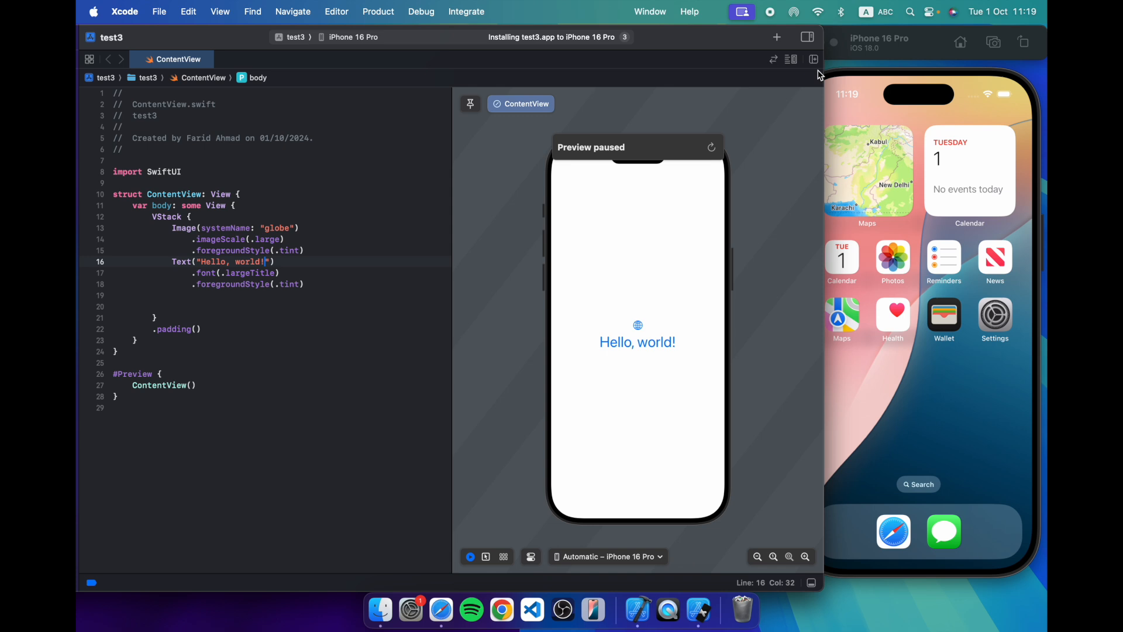
mouse_move(979, 220)
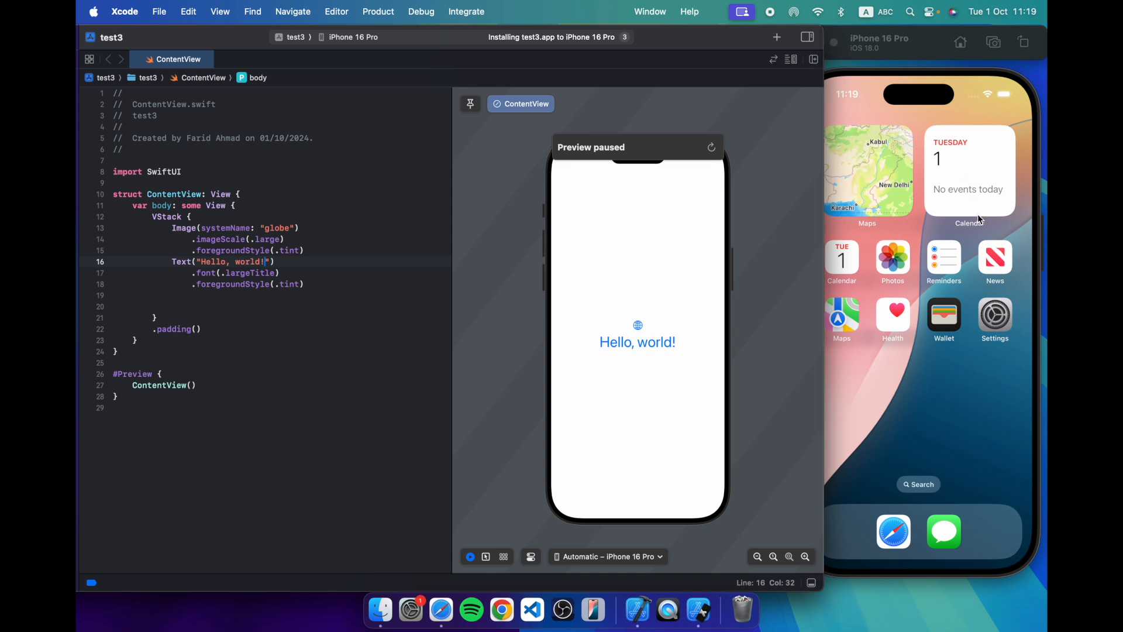
mouse_move(544, 41)
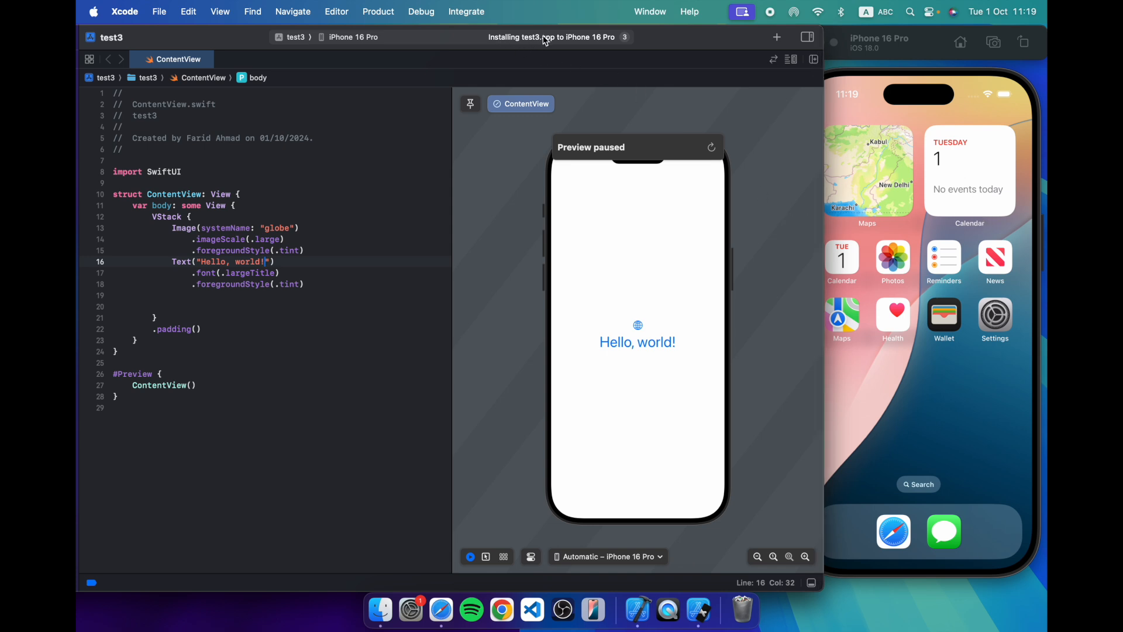
mouse_move(599, 44)
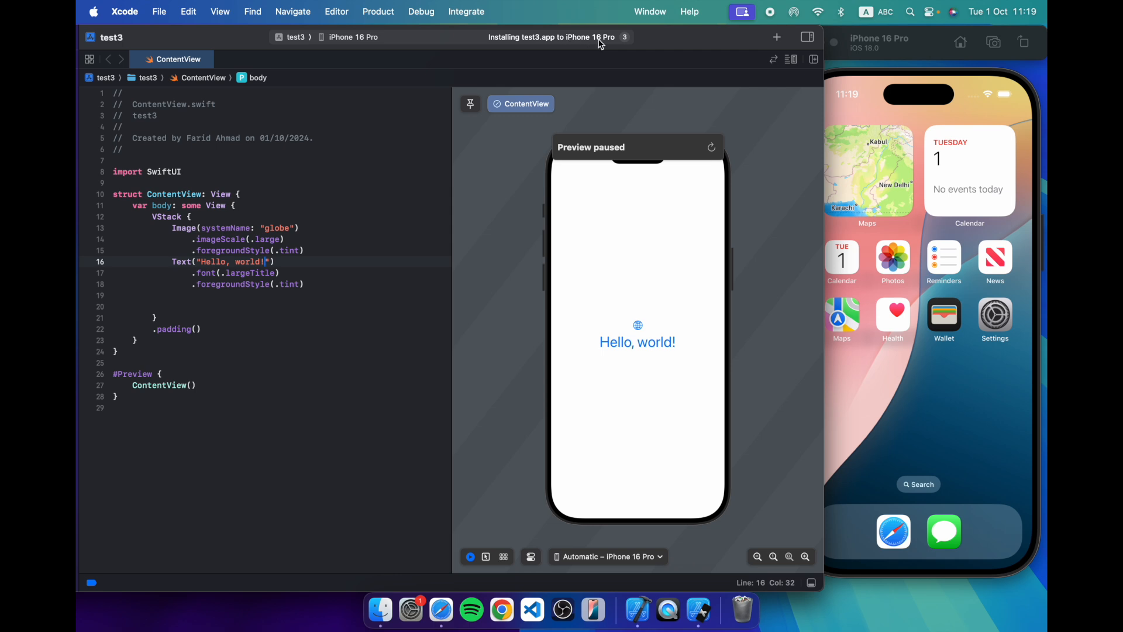
mouse_move(895, 351)
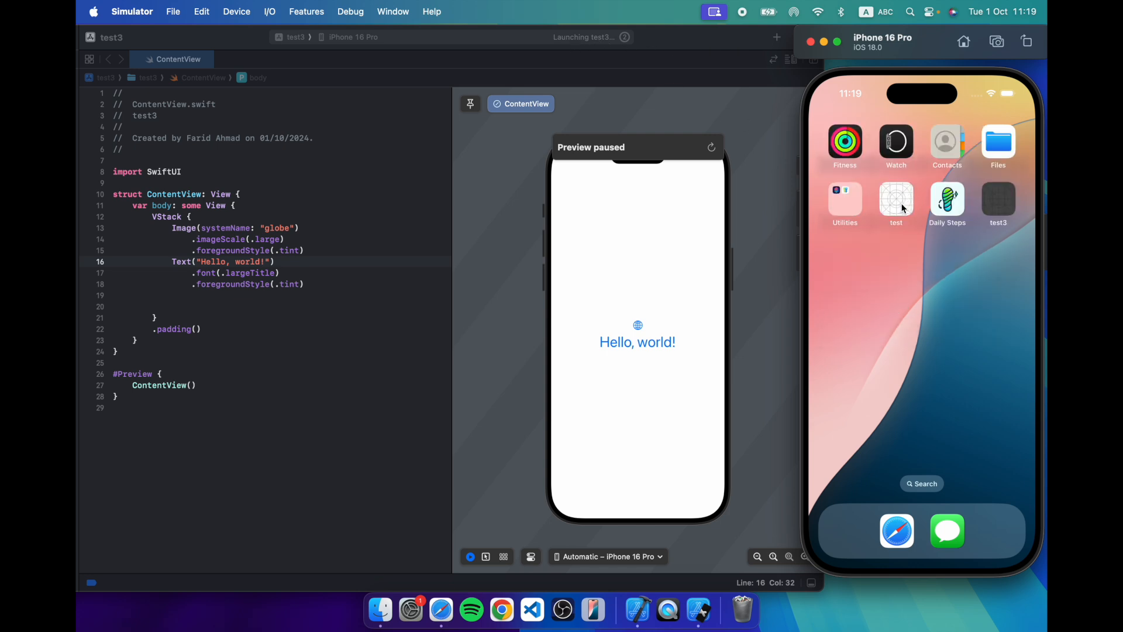
mouse_move(1011, 219)
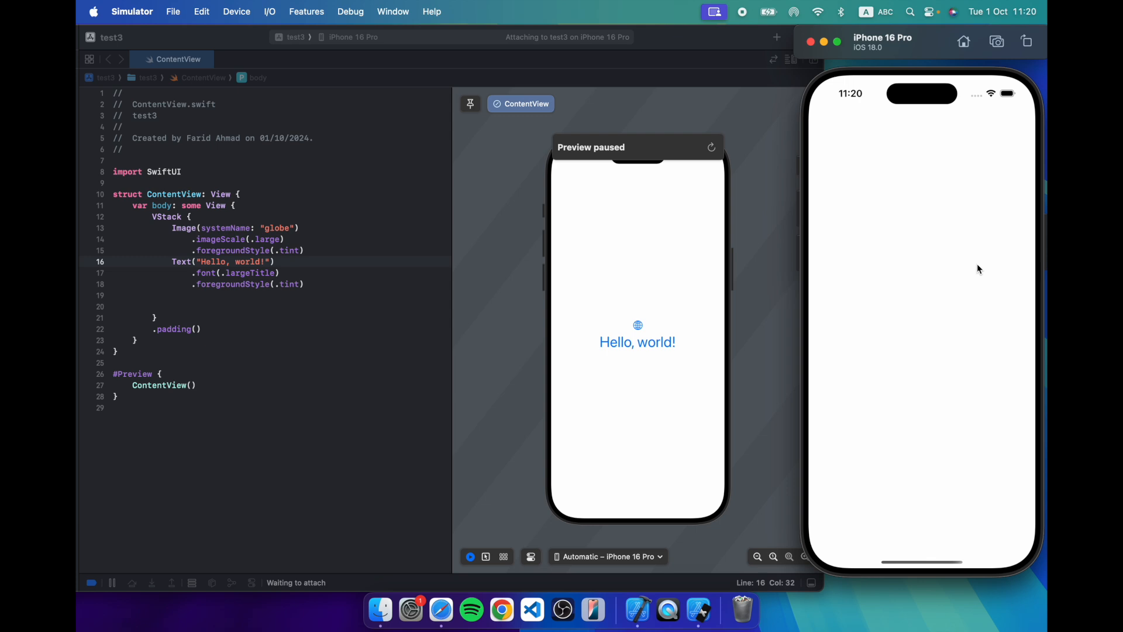
mouse_move(536, 50)
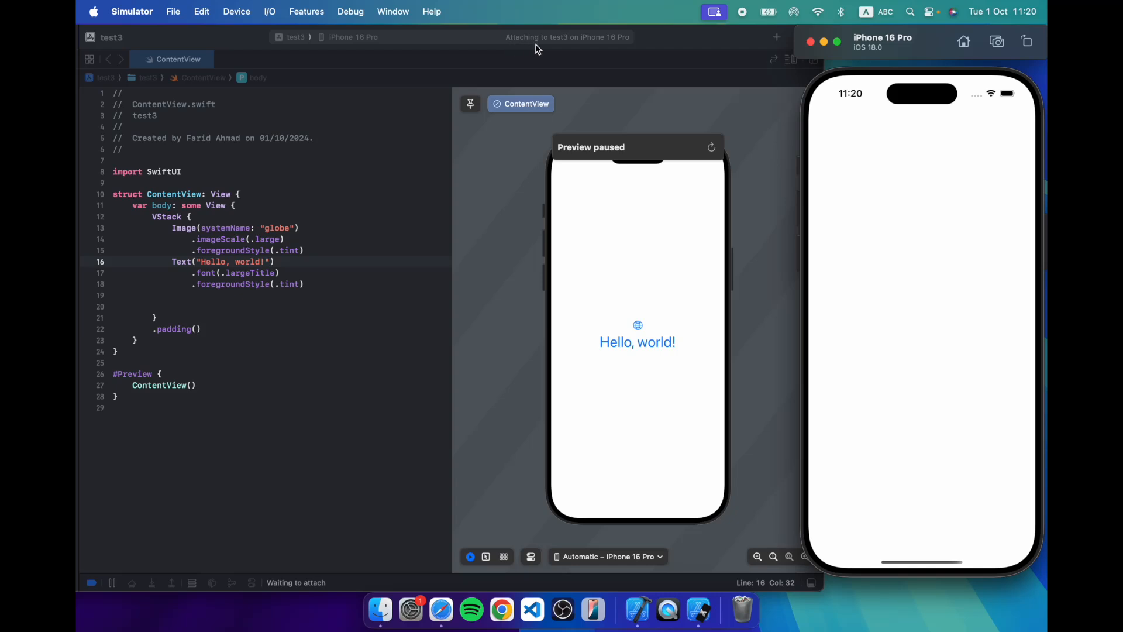
mouse_move(543, 50)
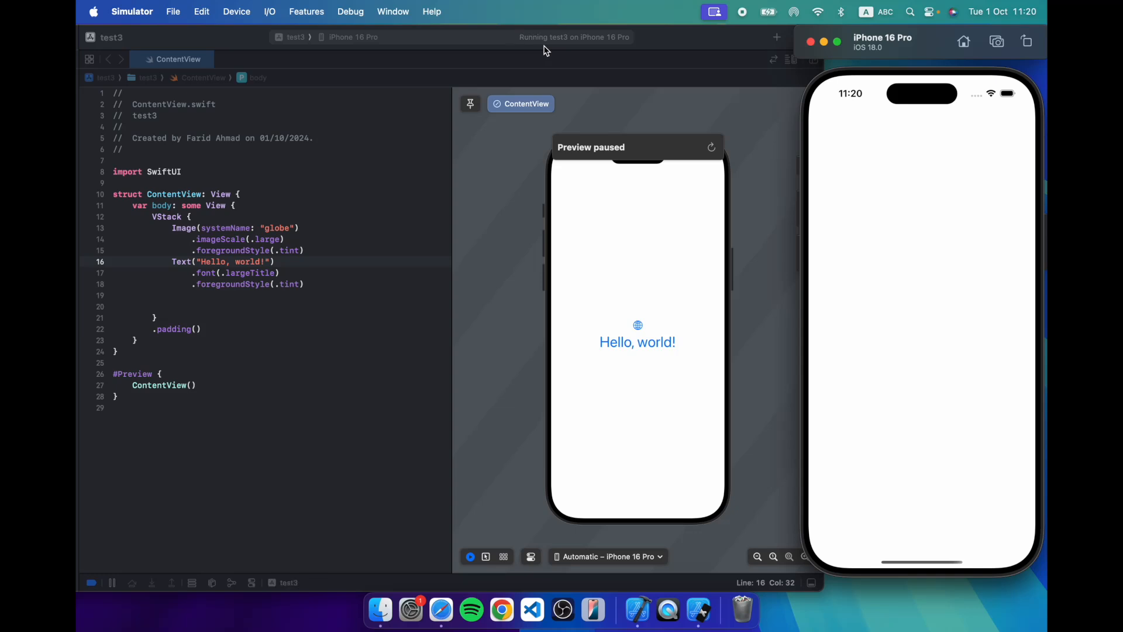
mouse_move(902, 319)
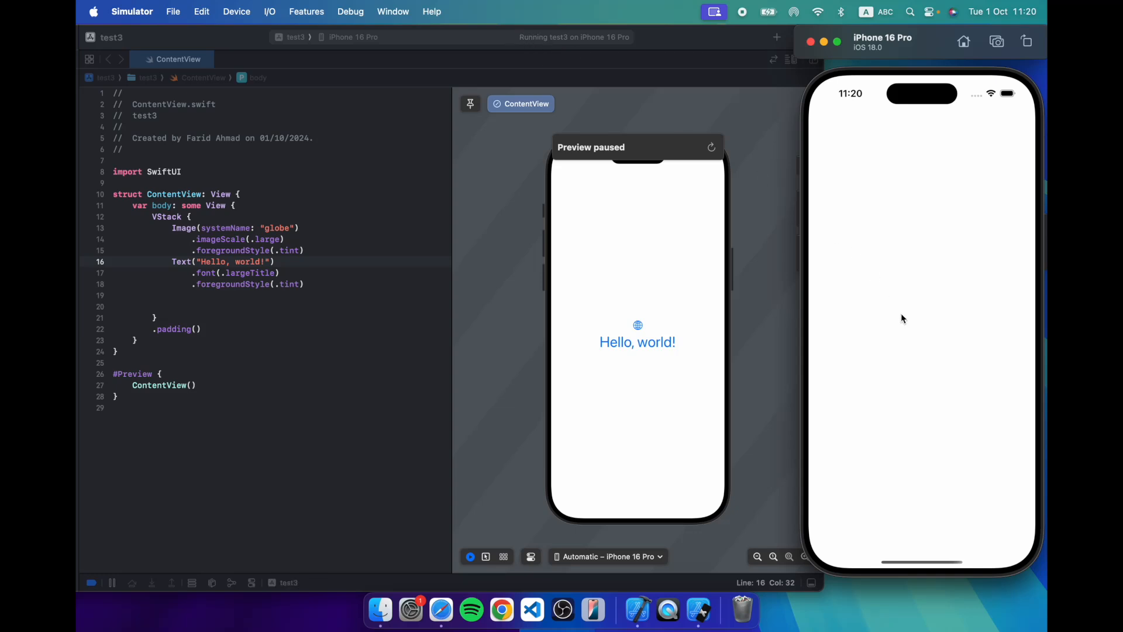
mouse_move(712, 394)
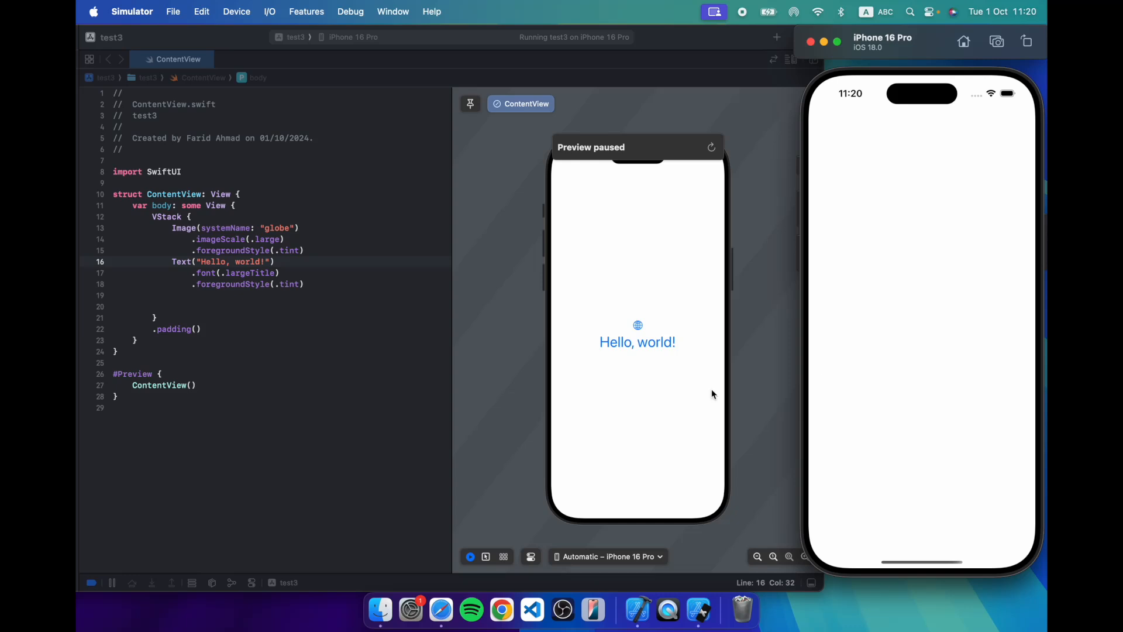
mouse_move(698, 399)
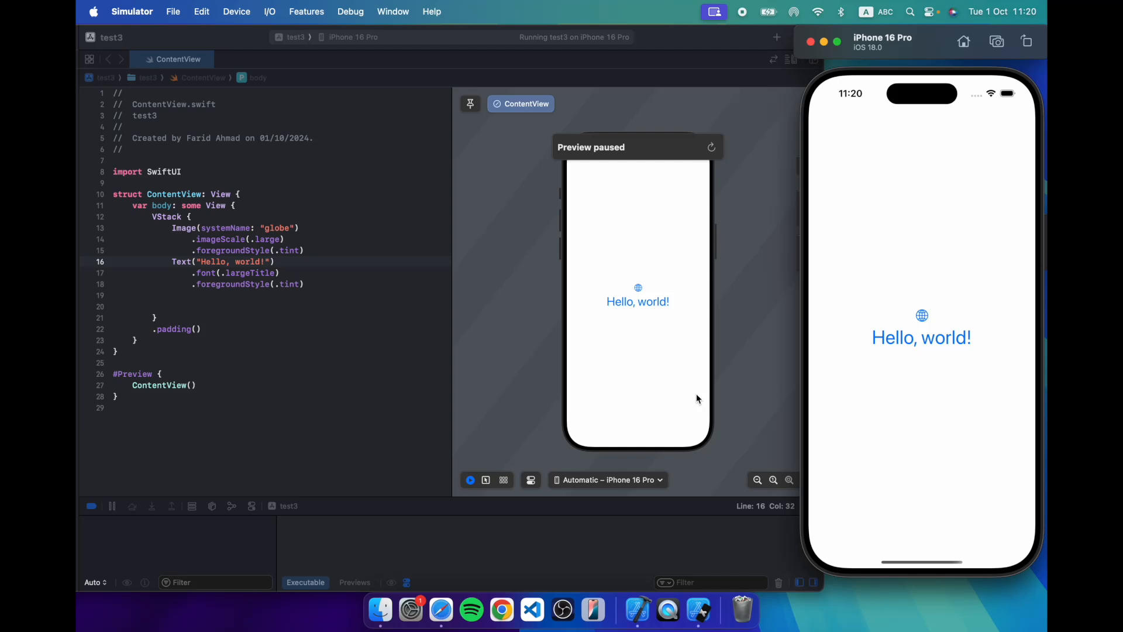
mouse_move(909, 377)
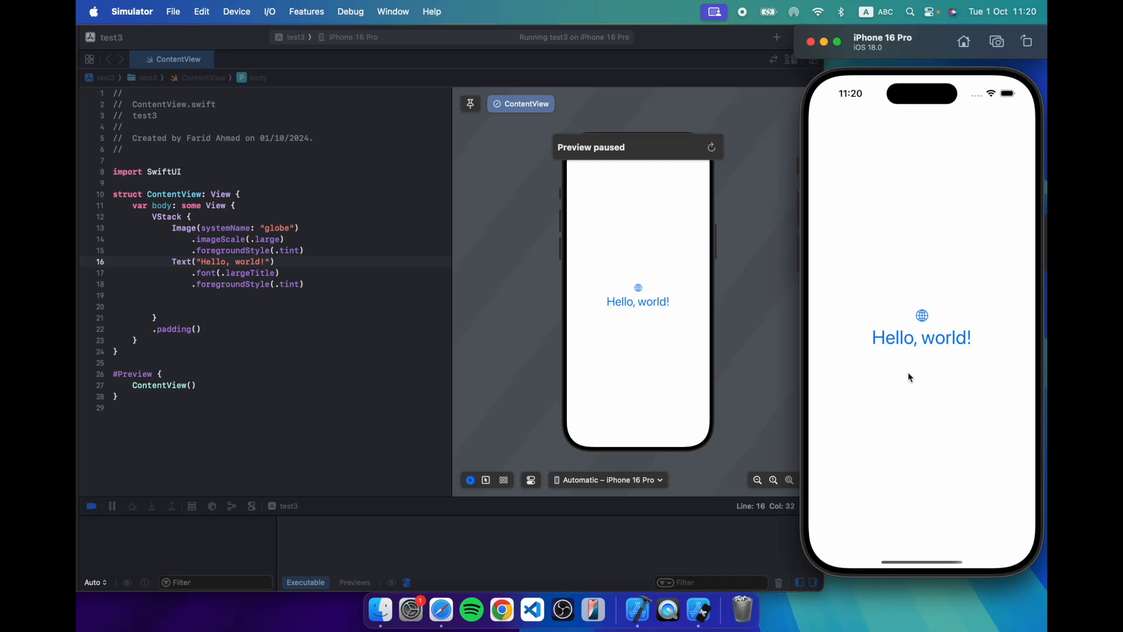
mouse_move(880, 246)
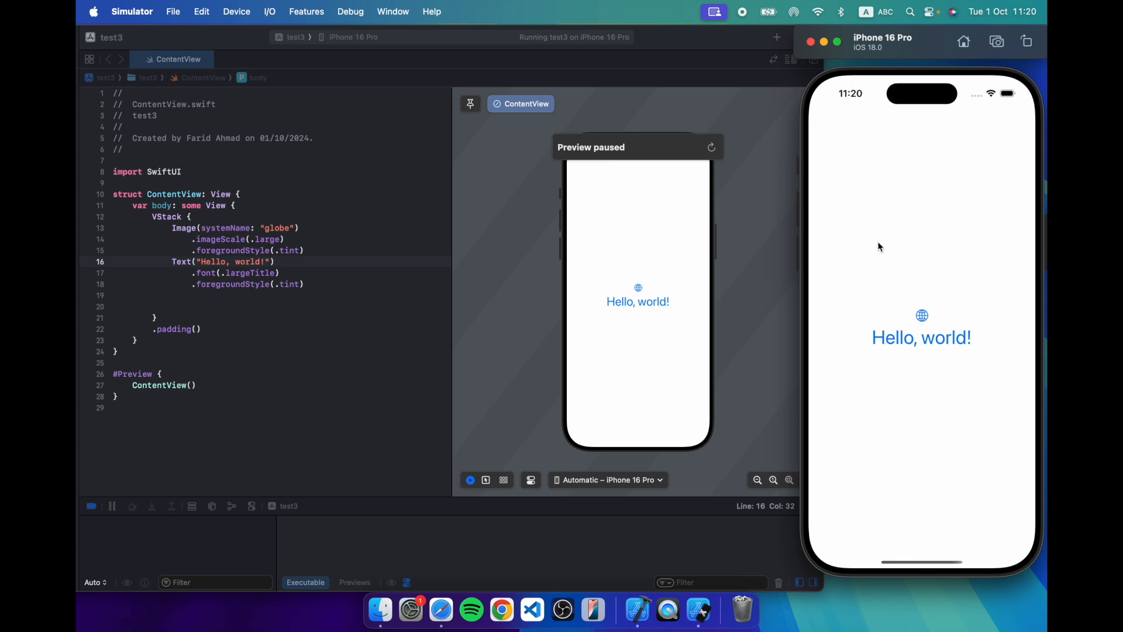
mouse_move(459, 193)
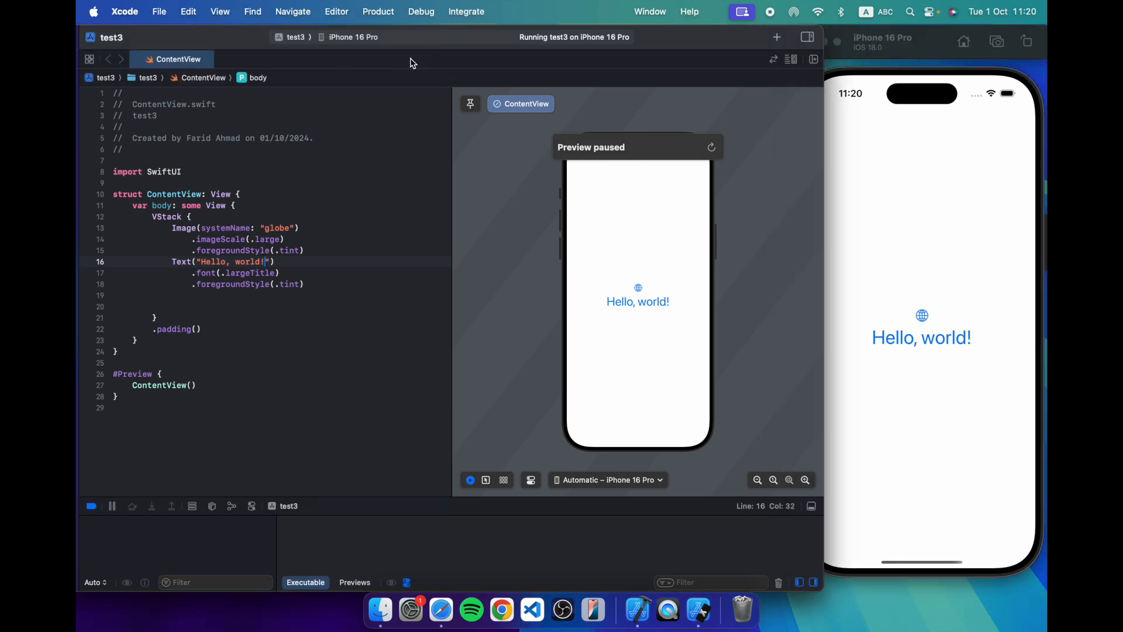
mouse_move(258, 48)
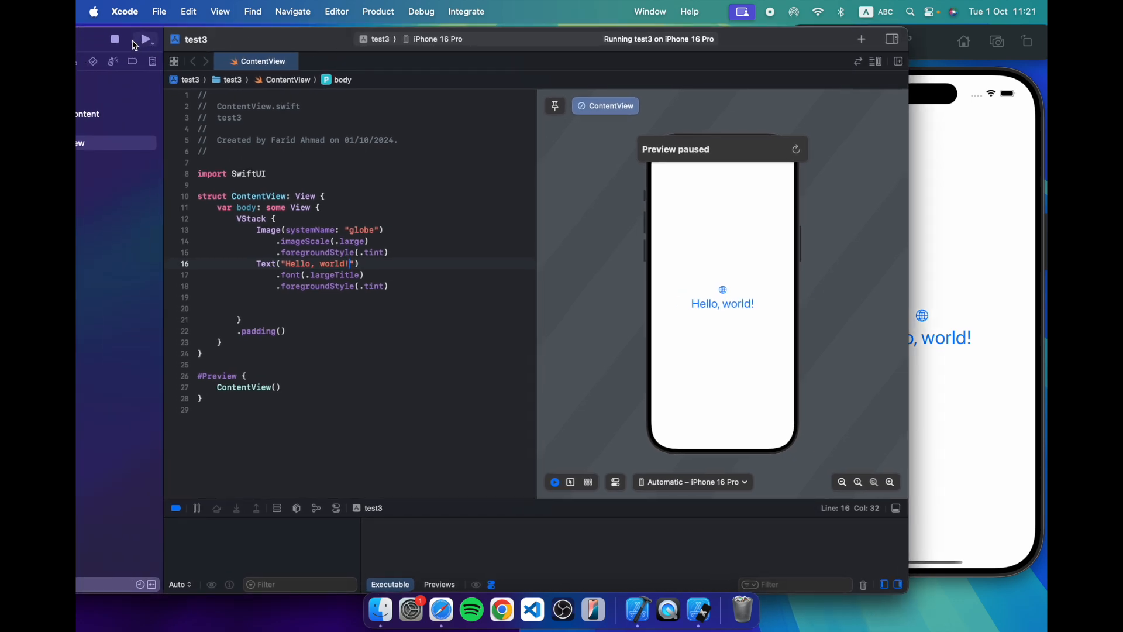
Stop the app and append 'Running again' to the greeting text.
left_click(114, 39)
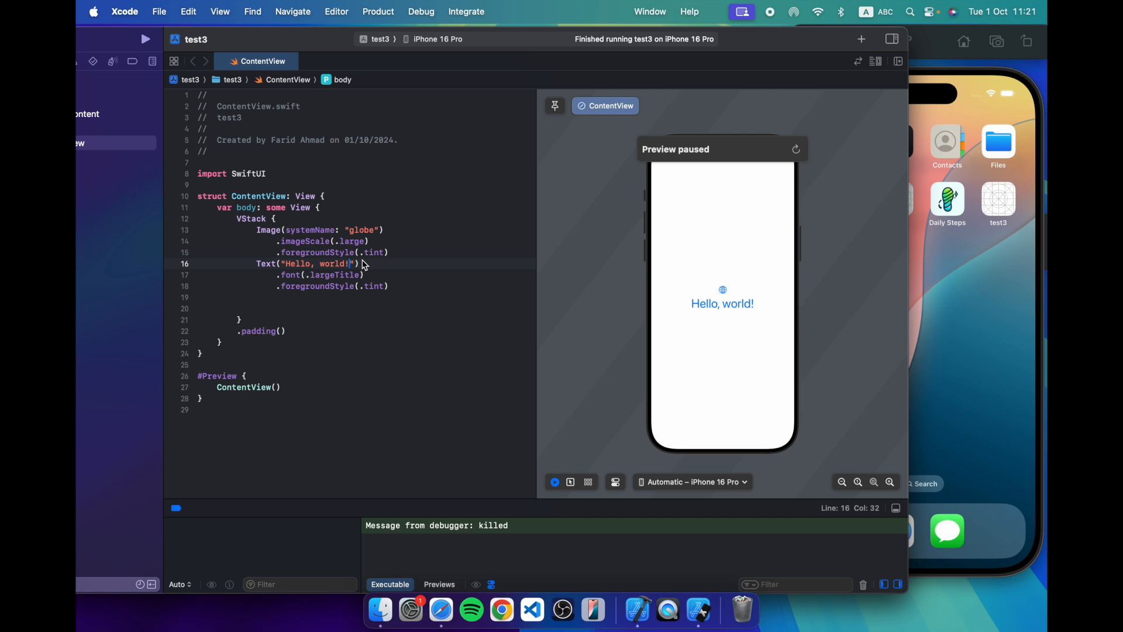
type("Running")
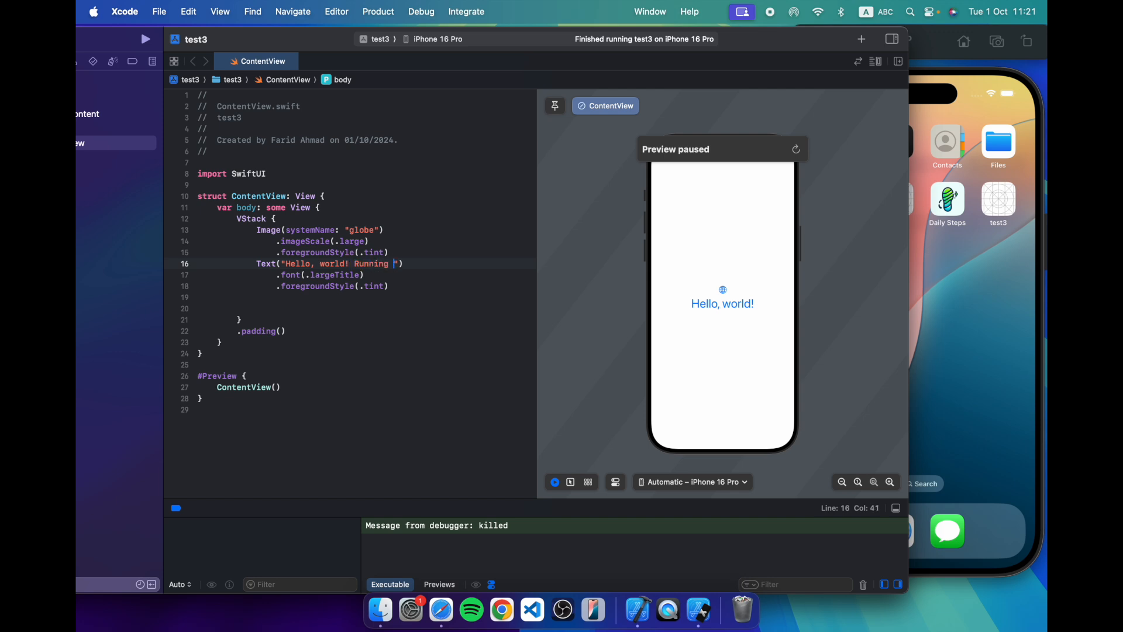
type("again")
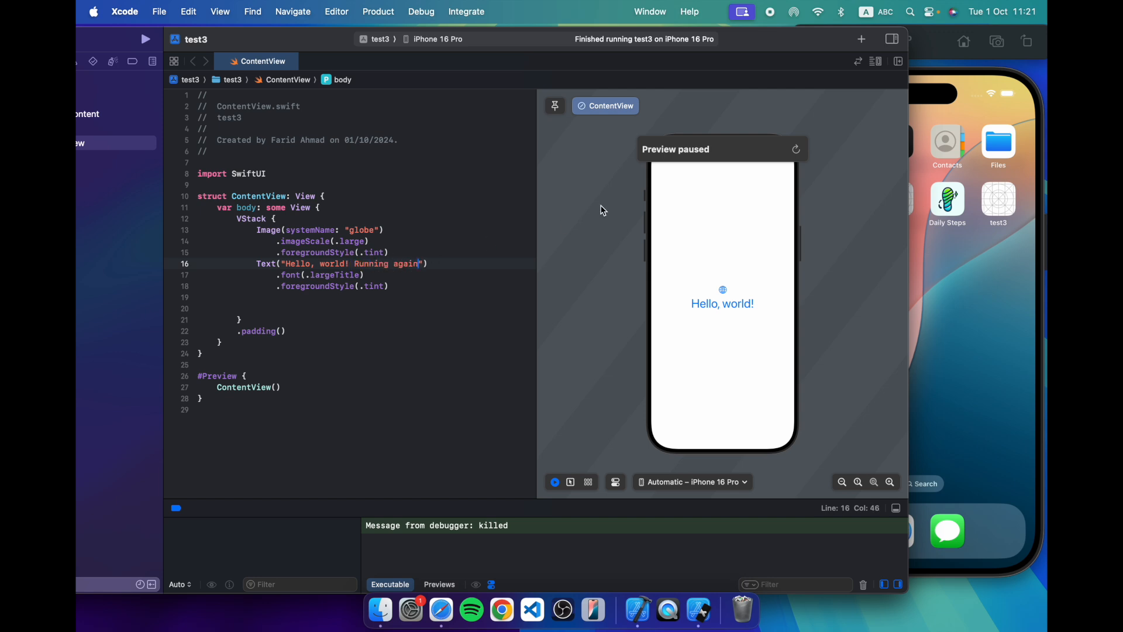
mouse_move(649, 239)
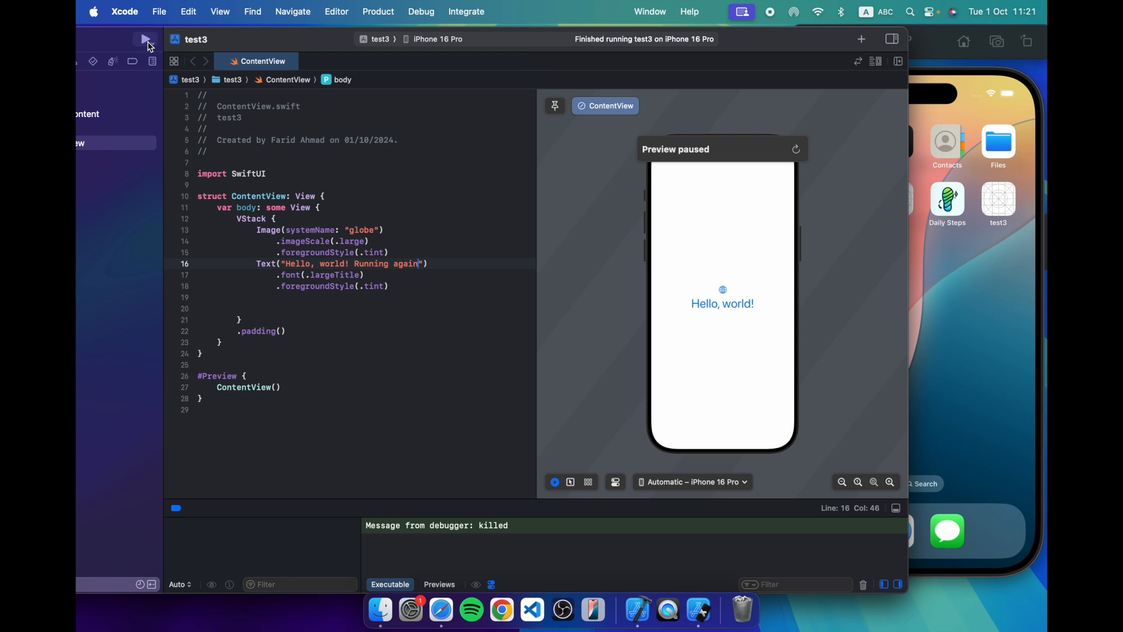
Rerun test3 to show 'Hello, world! Running again' in the iPhone 16 Pro simulator.
left_click(144, 38)
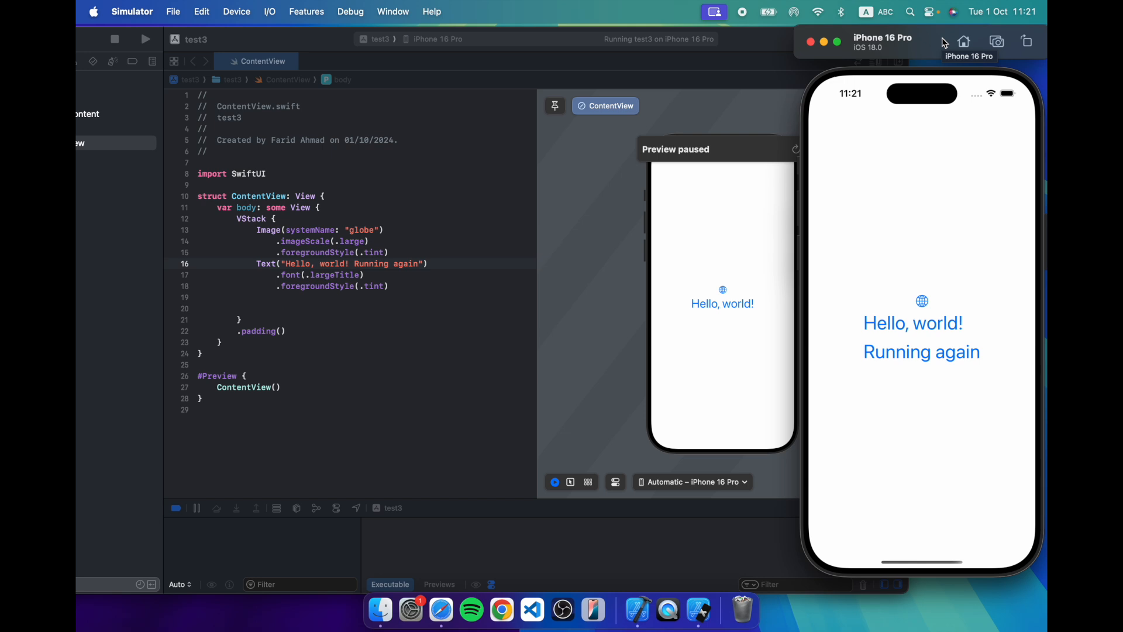
mouse_move(532, 74)
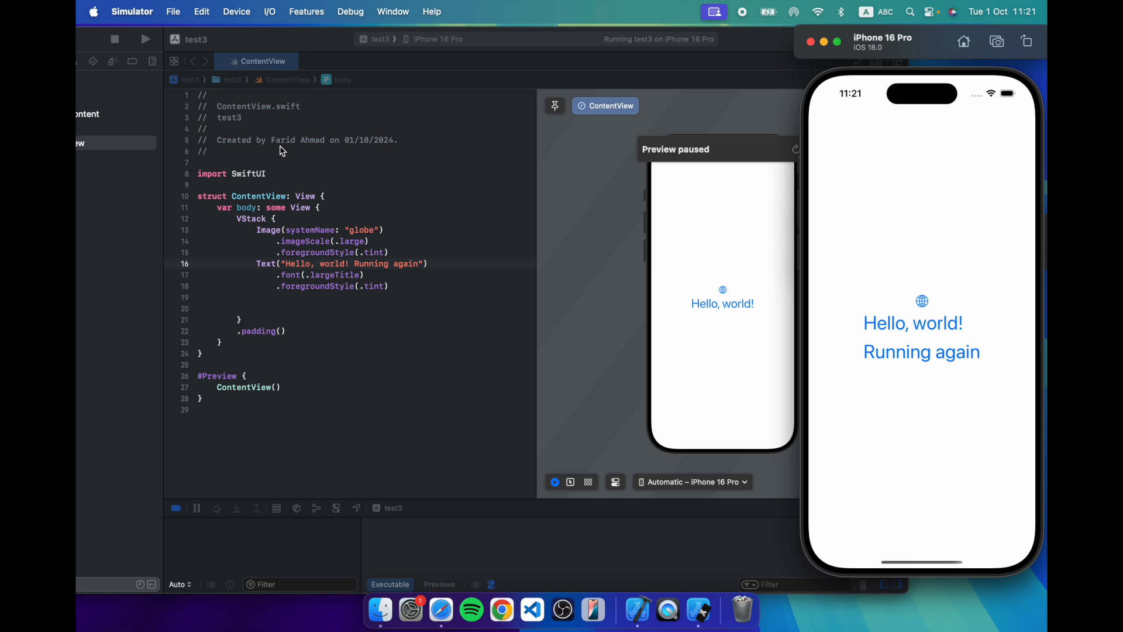
mouse_move(947, 64)
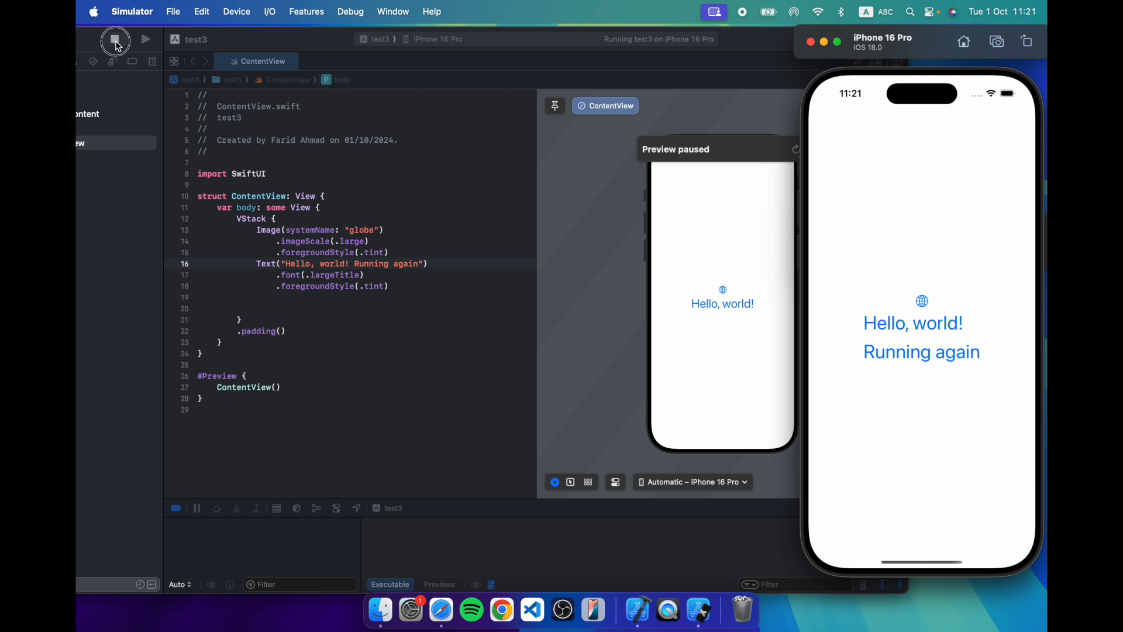
Stop the app and add Text("This is pretty good") on line 19.
left_click(115, 40)
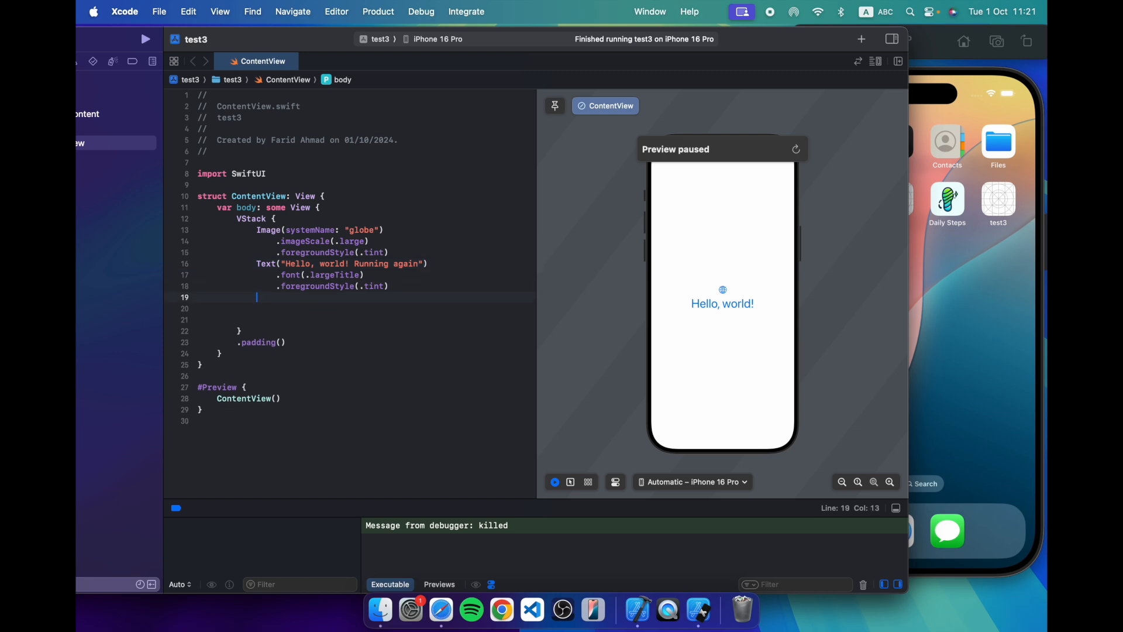
type("Text")
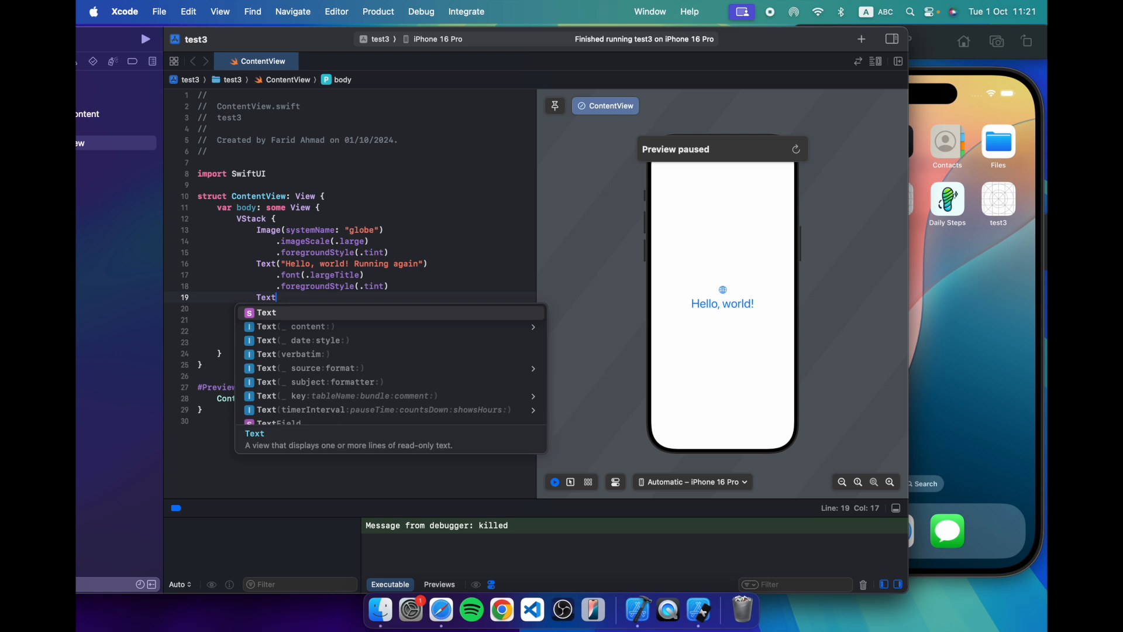
type("(\"This is prett\"")
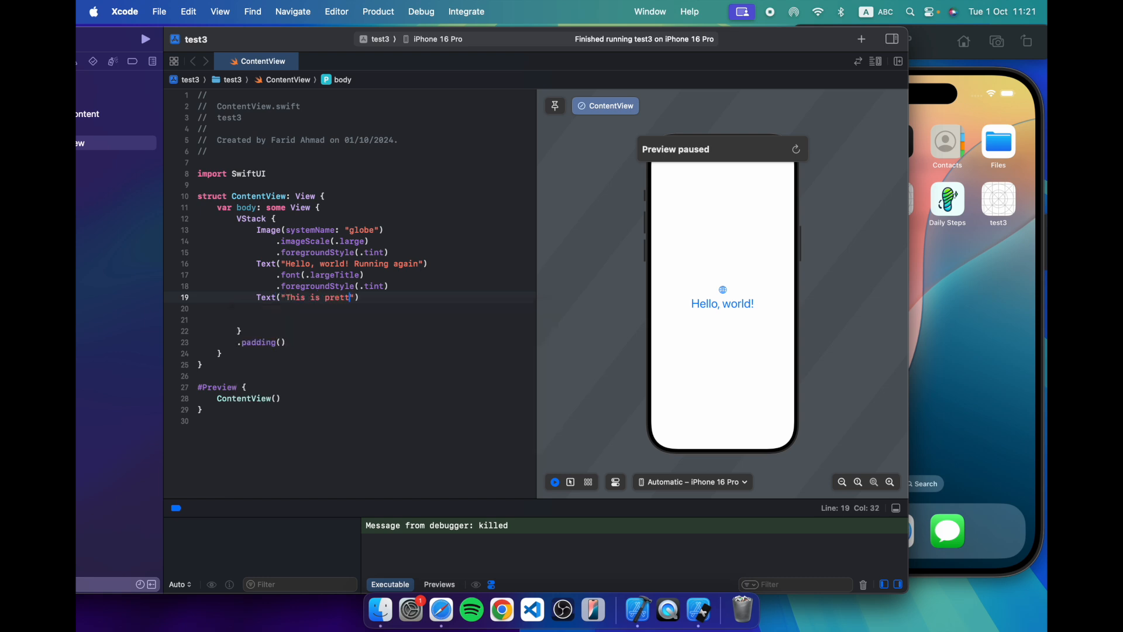
type("good")
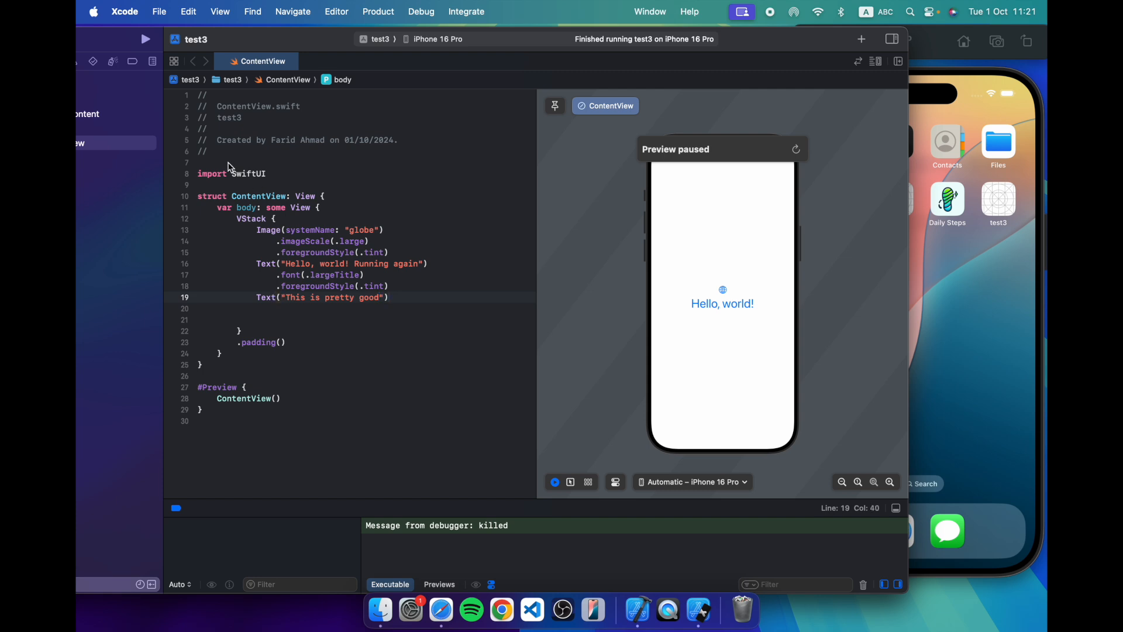
left_click(145, 39)
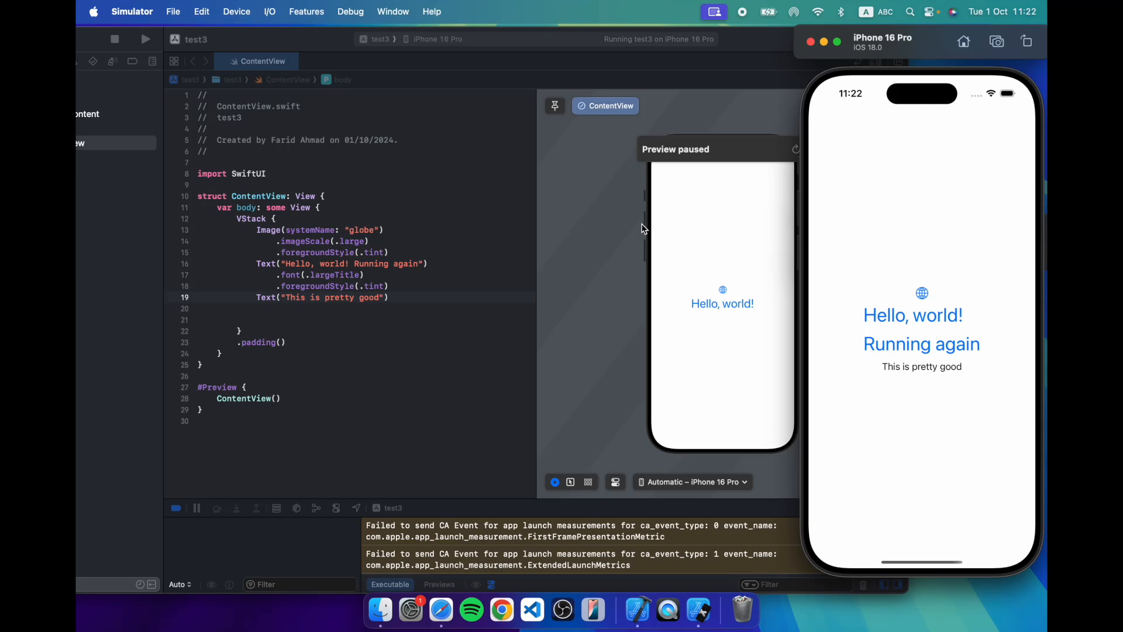
mouse_move(700, 171)
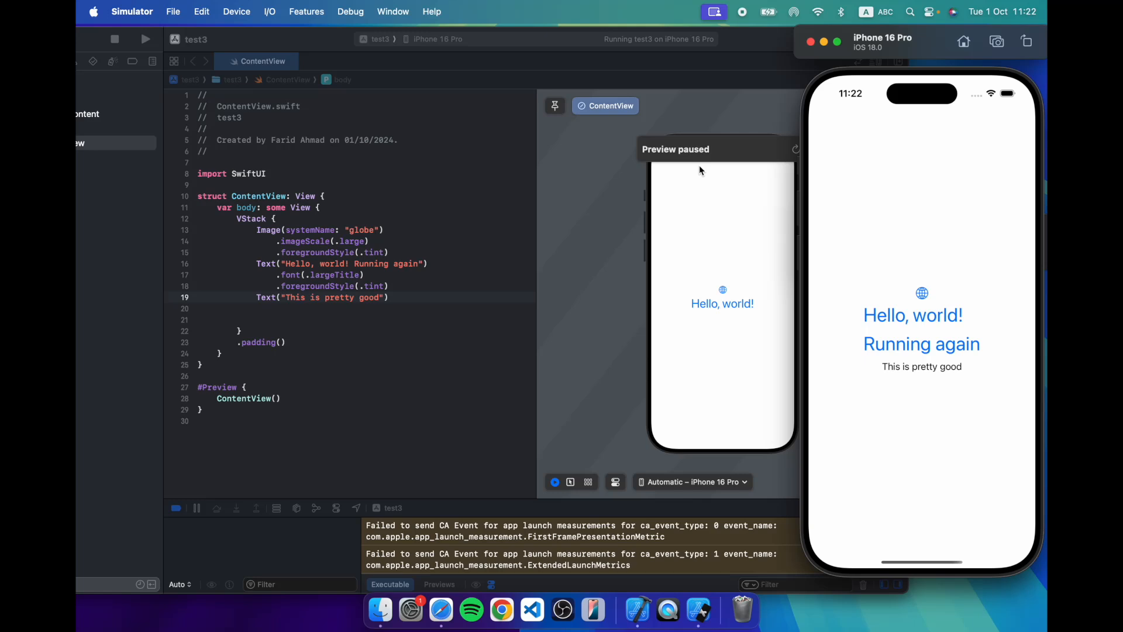
mouse_move(452, 141)
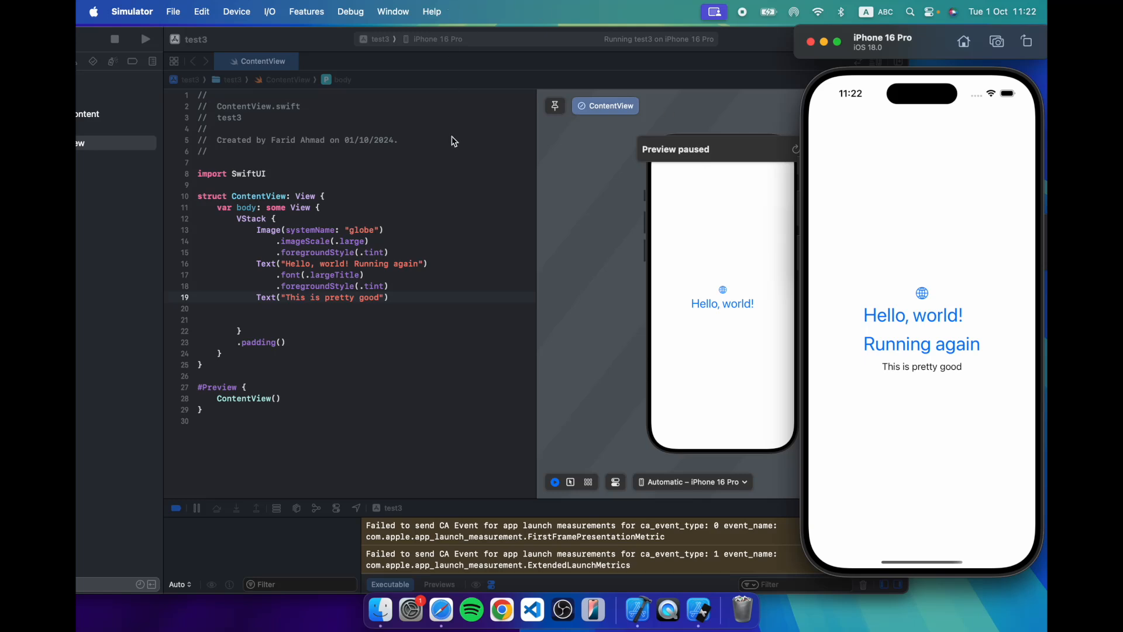
mouse_move(472, 108)
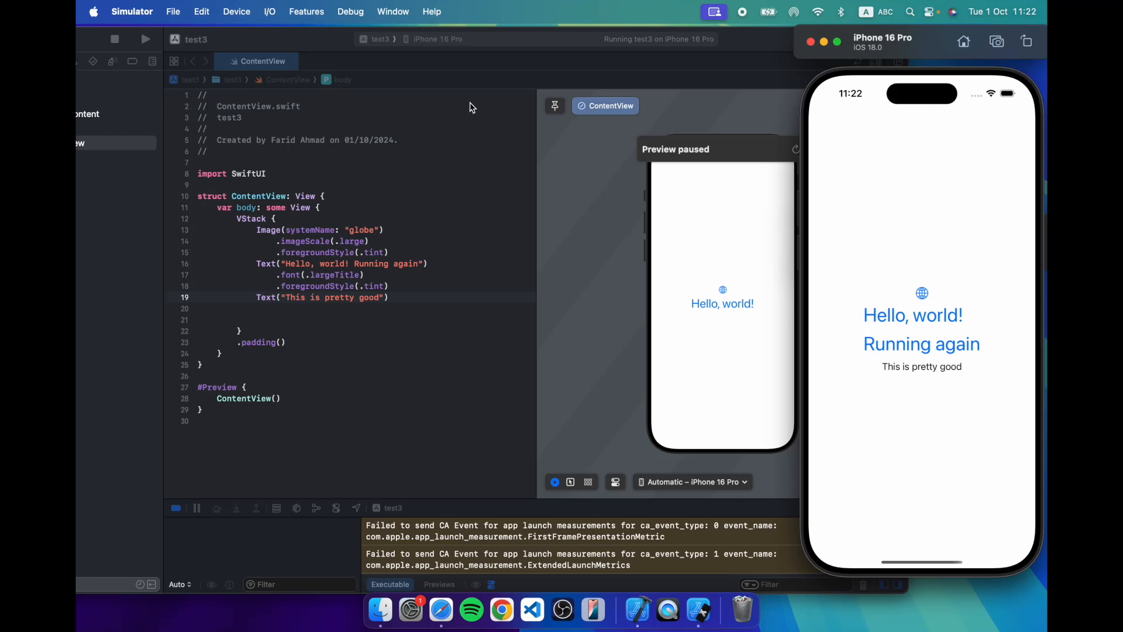